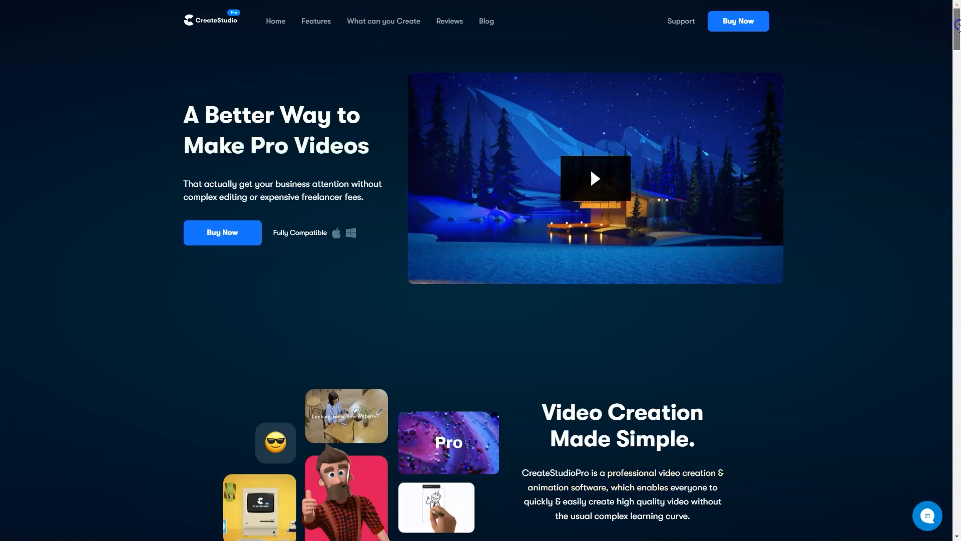
Browse from the hero through the example business videos carousel and 3D character sections
scroll(down, 3)
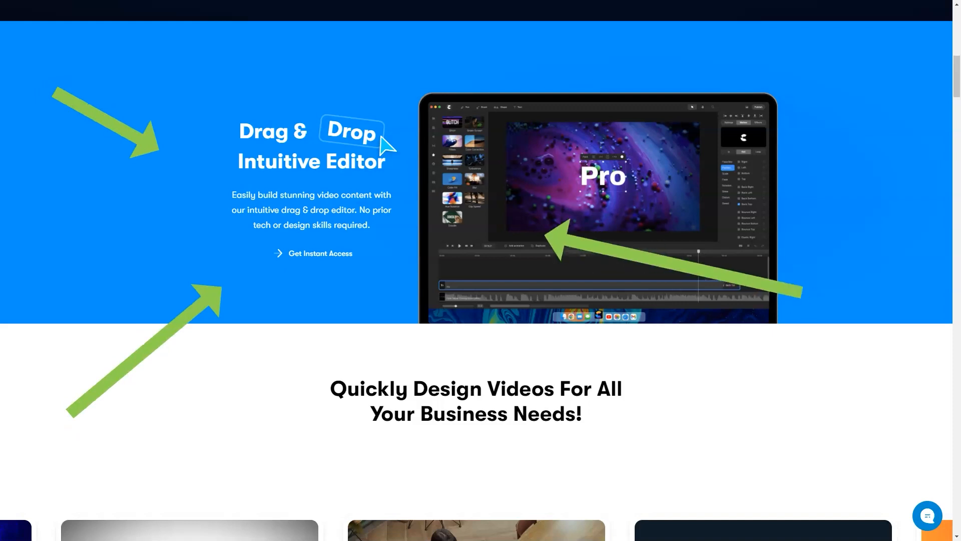
scroll(down, 3)
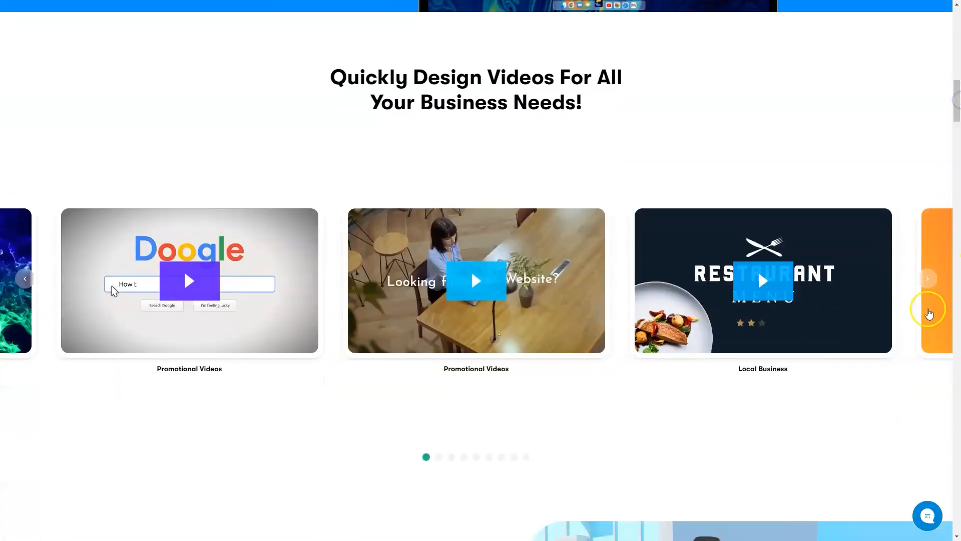
click(927, 278)
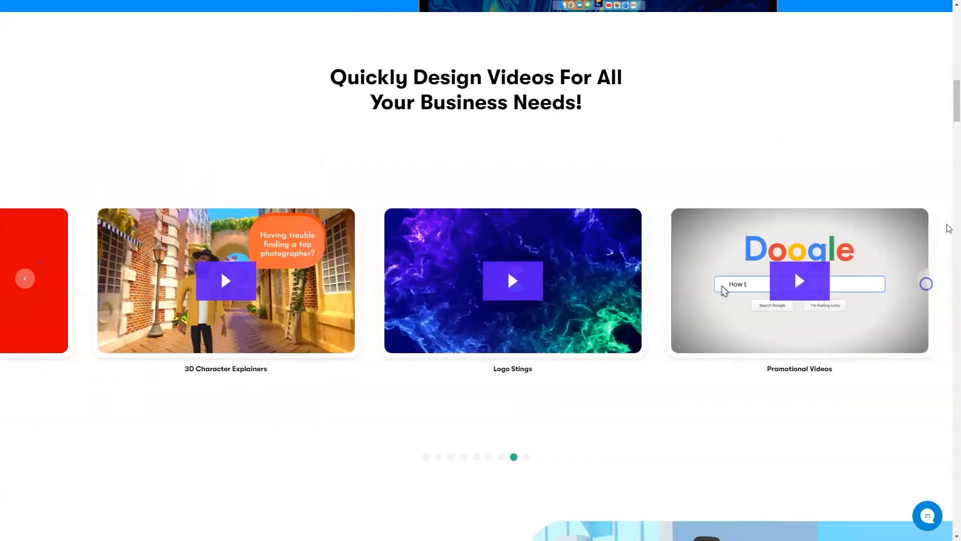
scroll(down, 3)
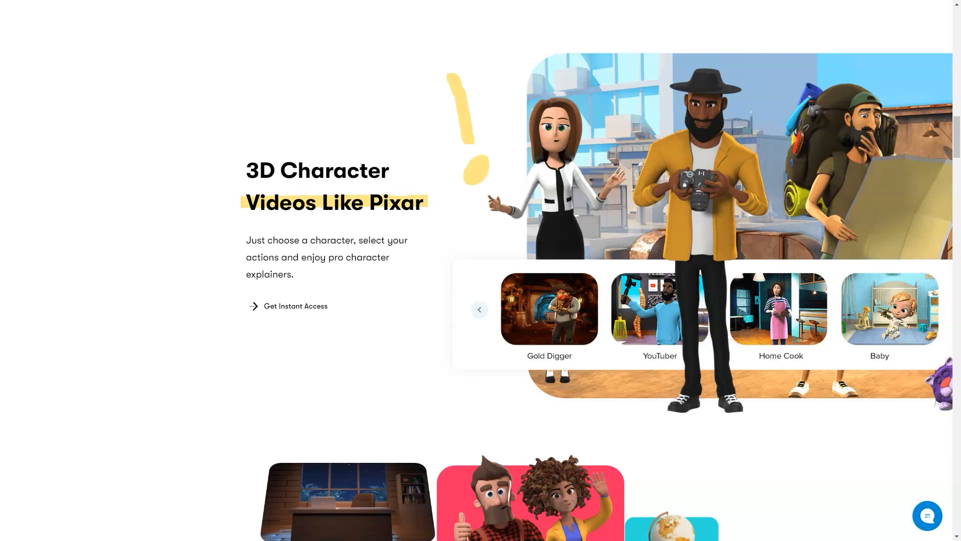
scroll(down, 3)
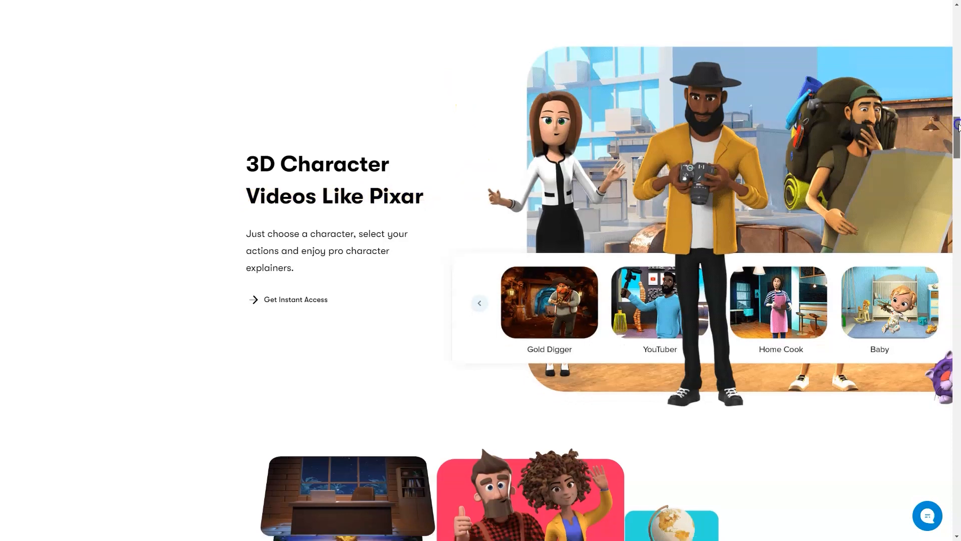
Continue through scene transitions and video effects, previewing Buy One Get One Free, down to Bobble Head Characters
scroll(down, 3)
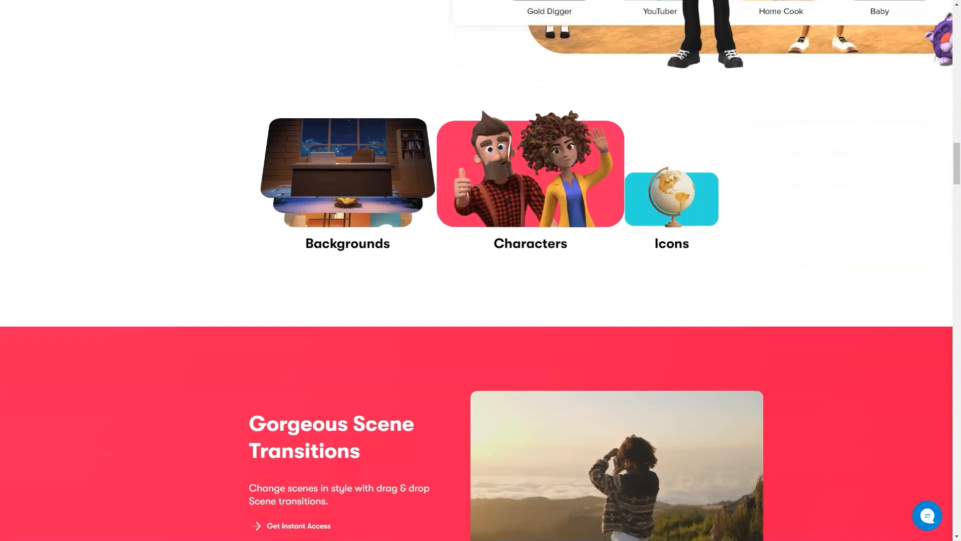
double_click(347, 244)
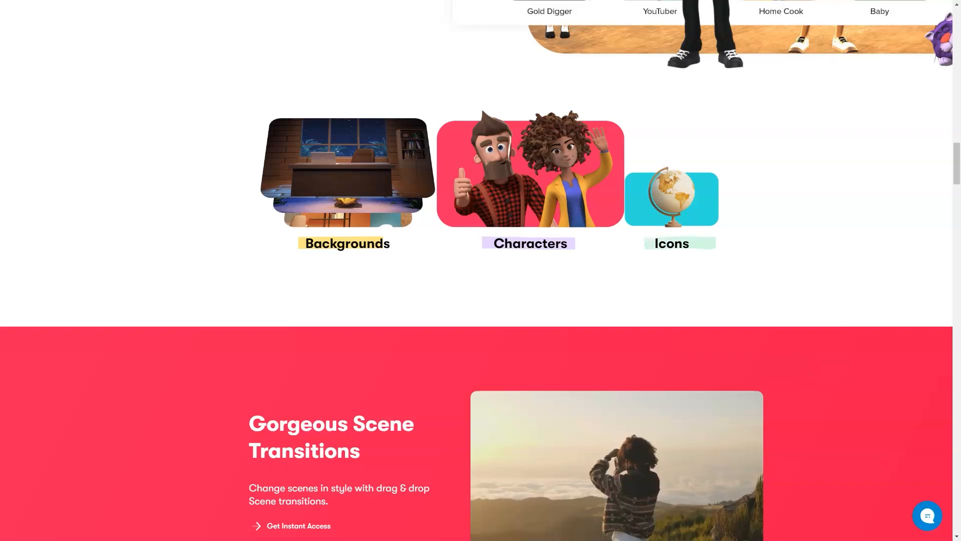
scroll(down, 3)
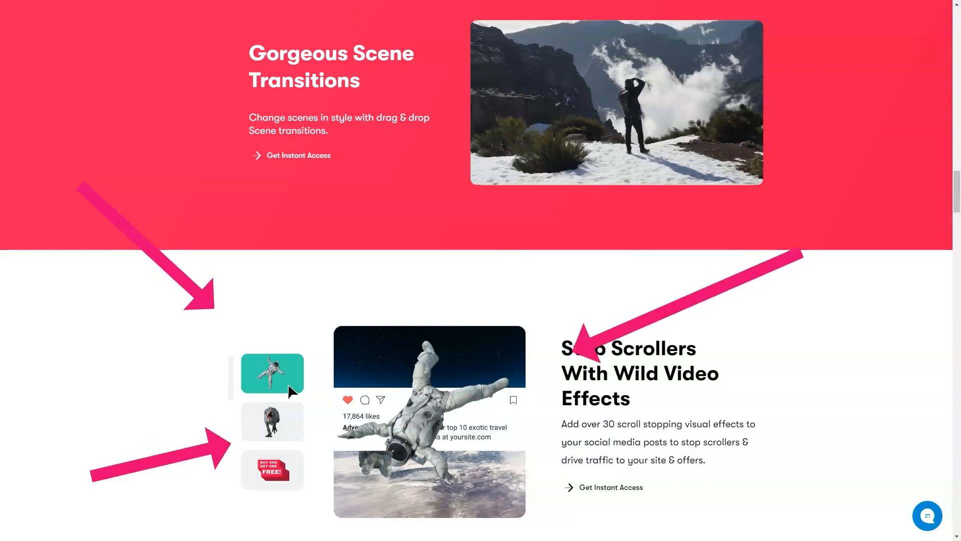
click(271, 470)
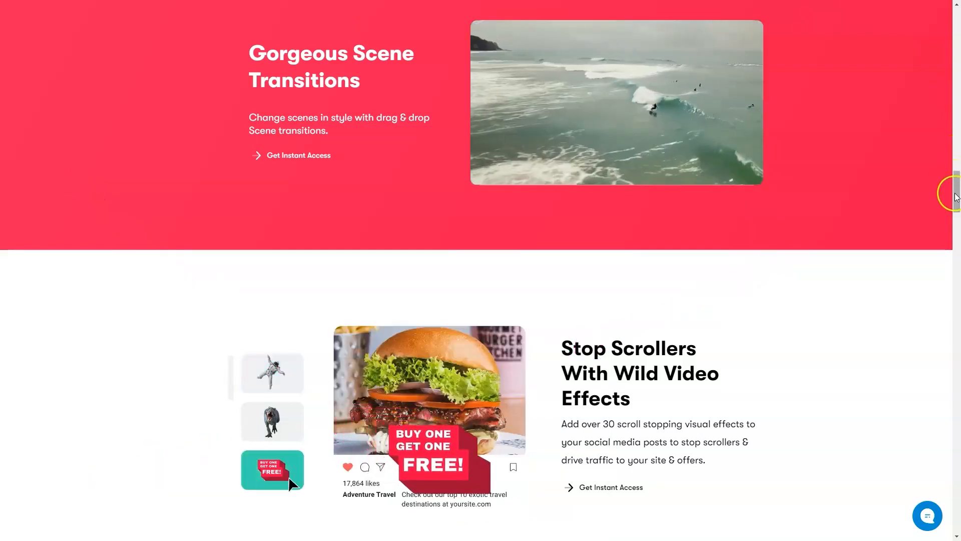
scroll(down, 3)
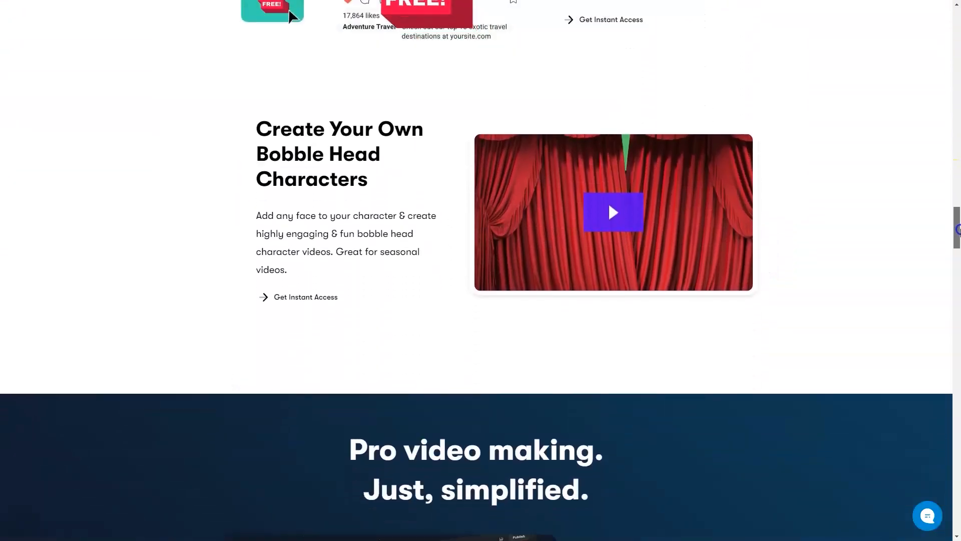
Preview the Characters and Carousels features in the Pro video making section
scroll(down, 3)
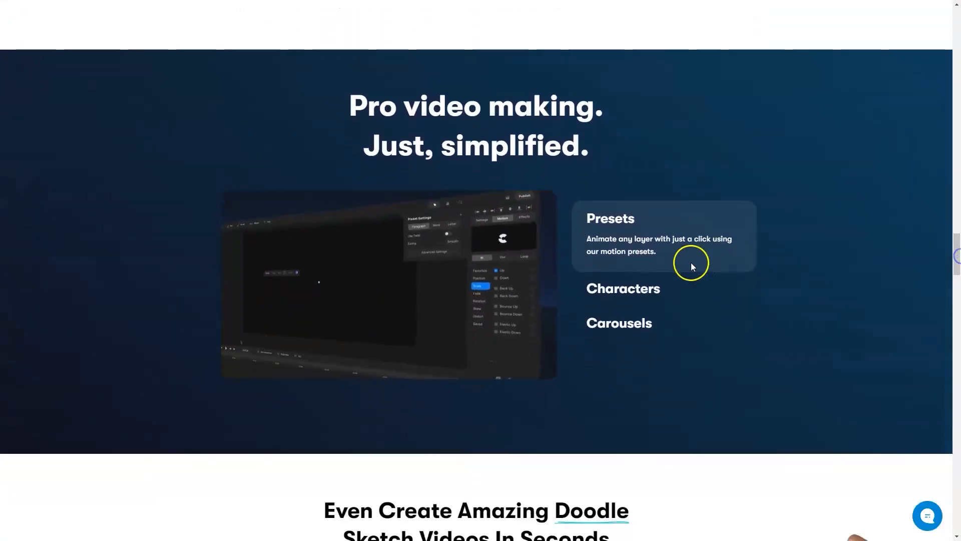
click(623, 288)
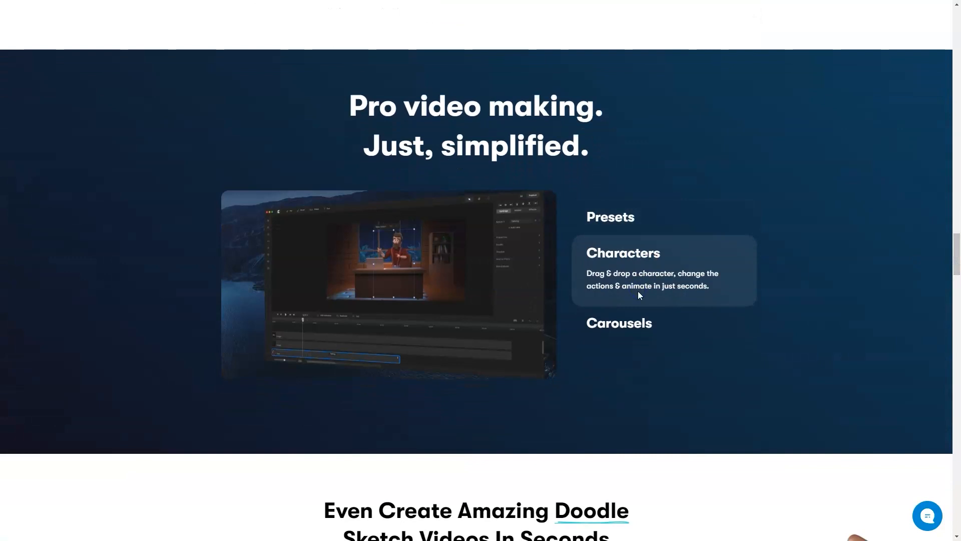
click(619, 322)
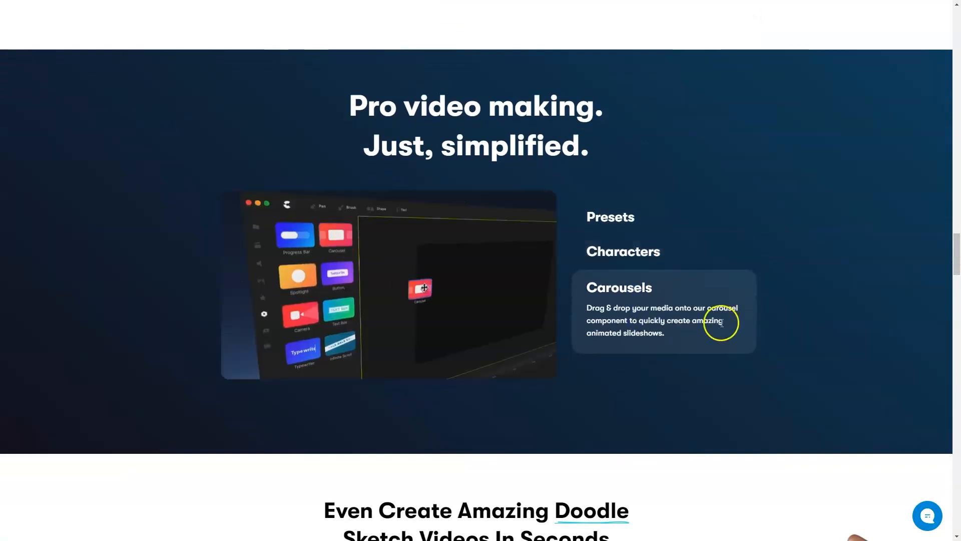
scroll(down, 3)
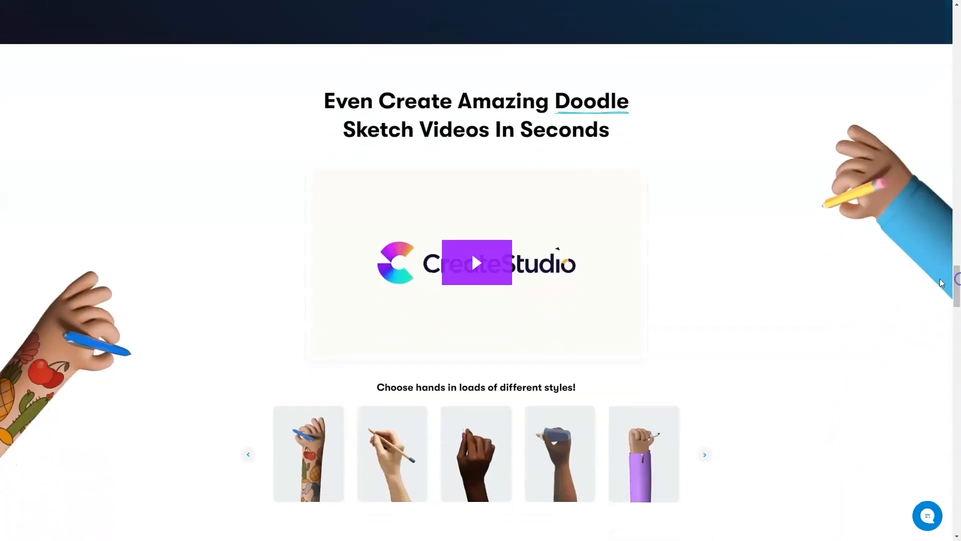
click(704, 454)
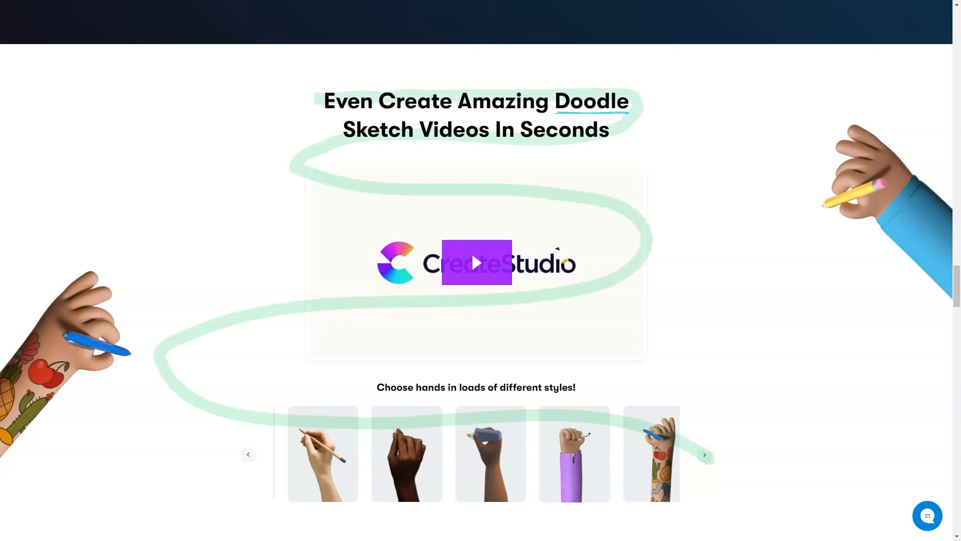
click(705, 454)
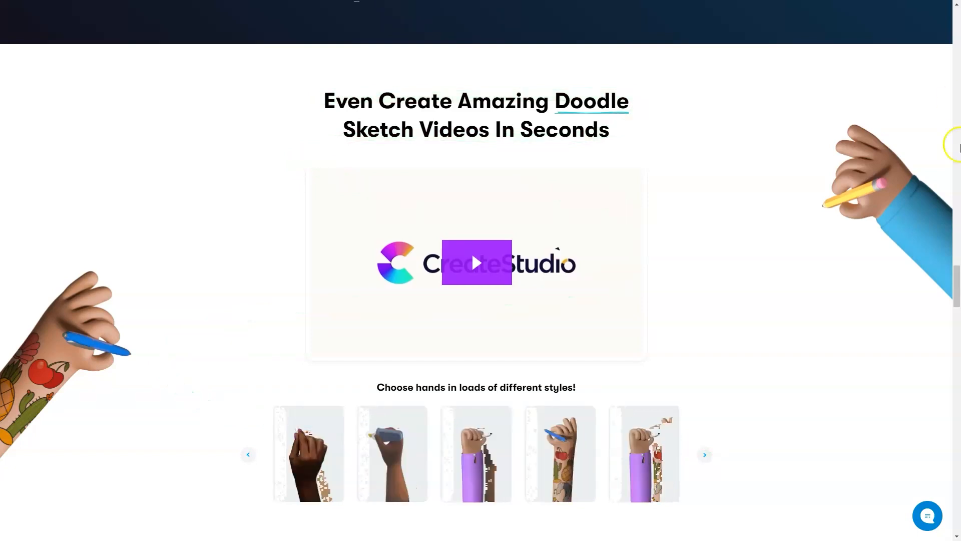
Scroll through the media library and features grid to the Join Happy Creators testimonials
scroll(down, 3)
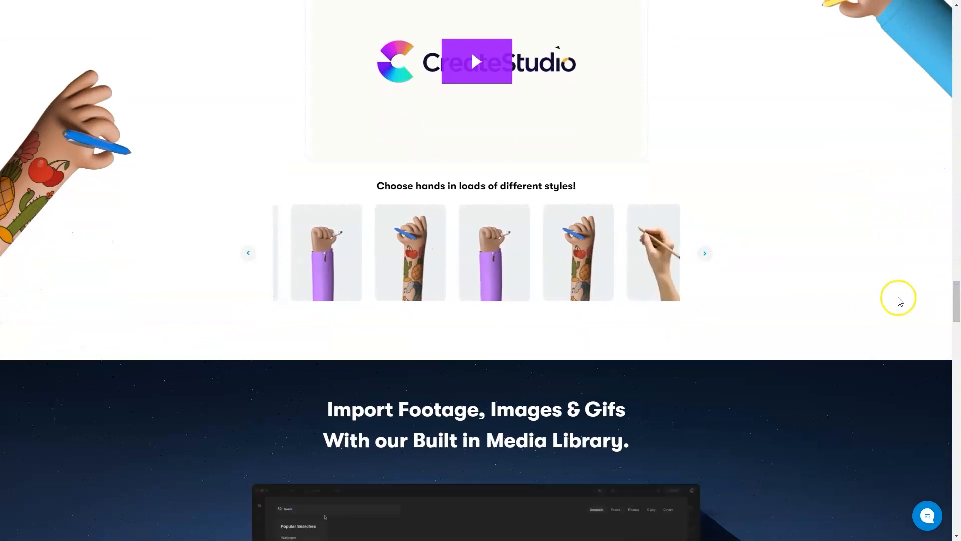
scroll(down, 3)
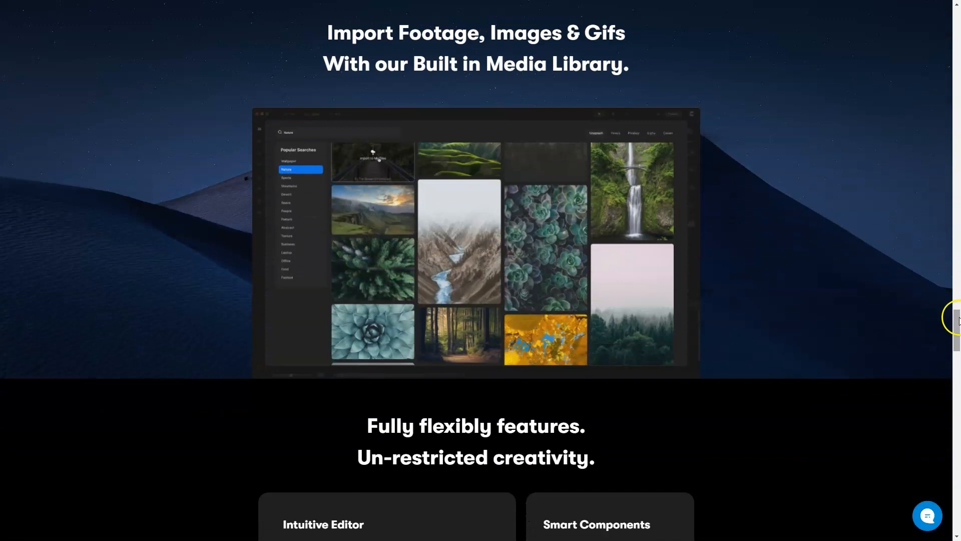
scroll(down, 3)
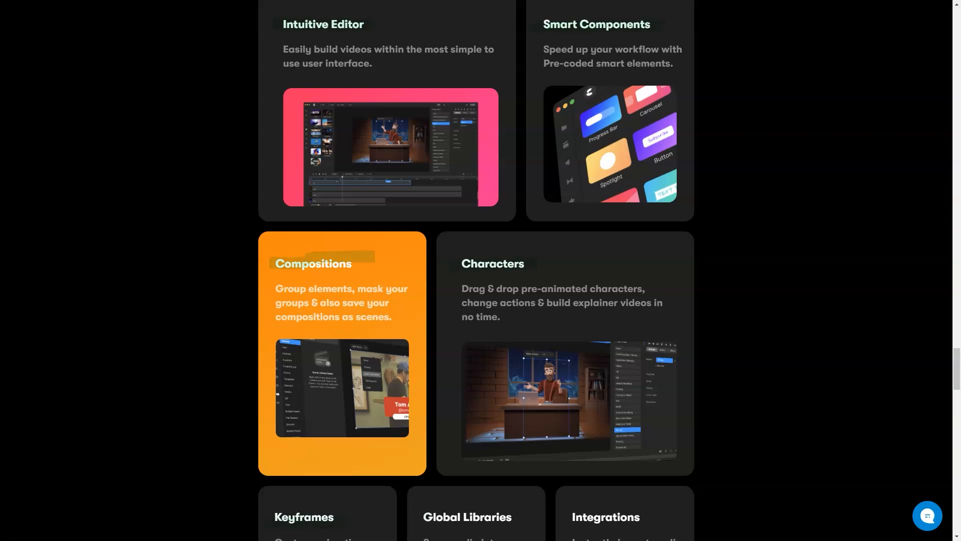
scroll(up, 3)
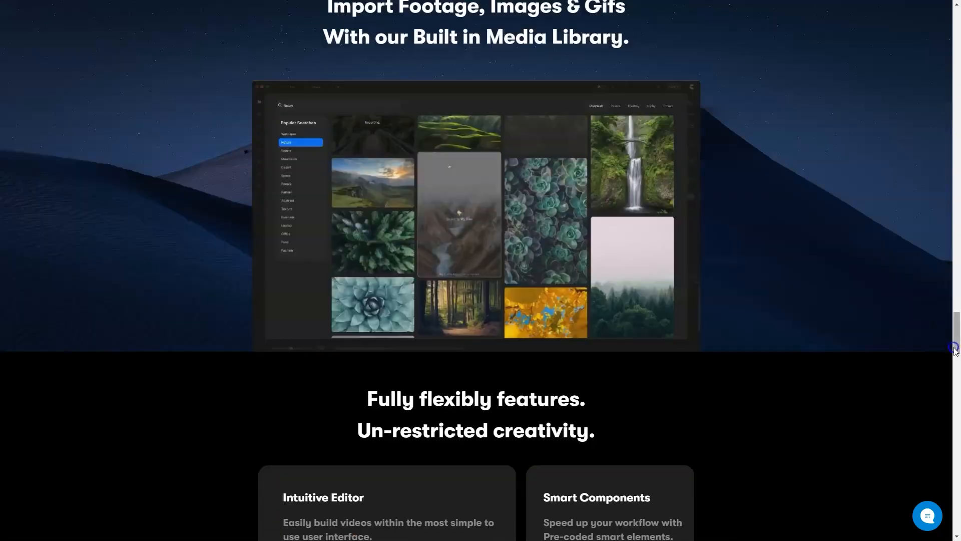
scroll(down, 3)
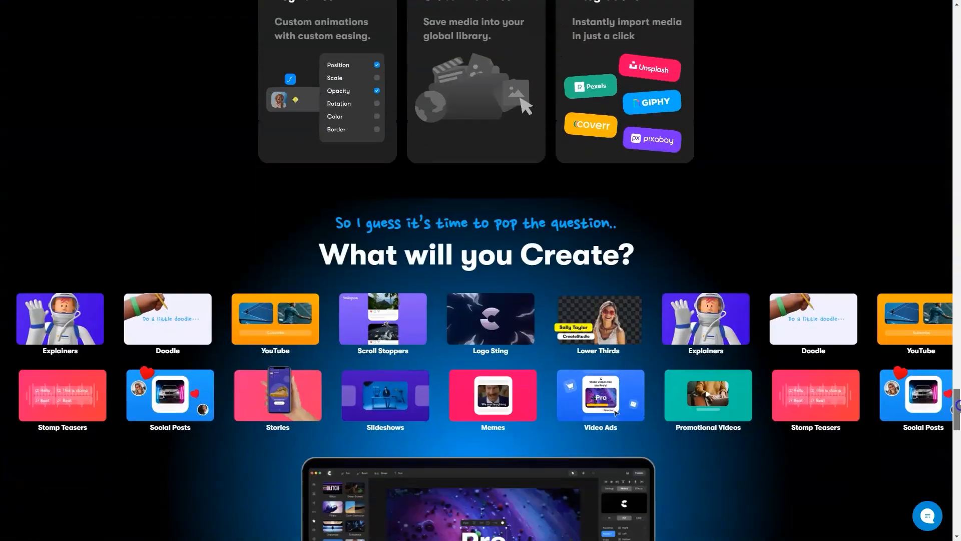
scroll(down, 3)
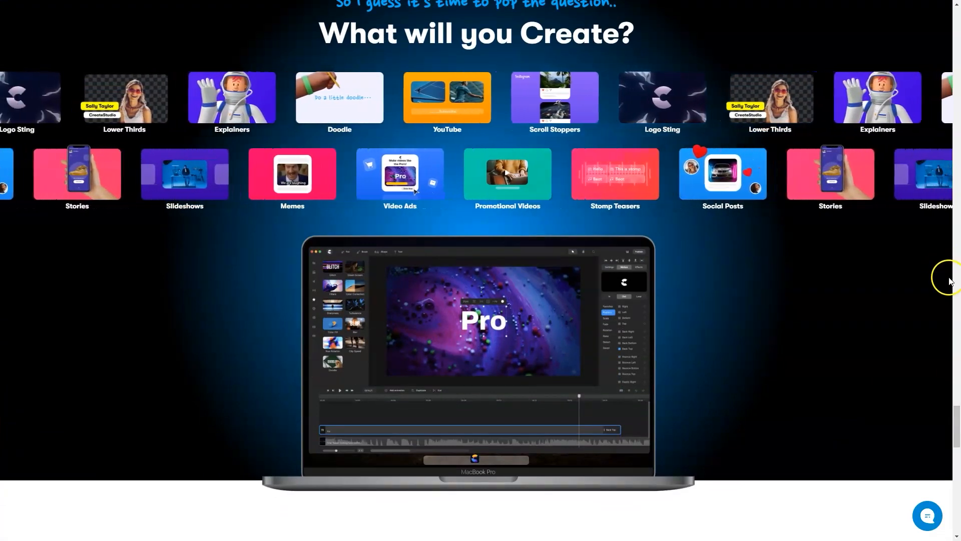
scroll(down, 3)
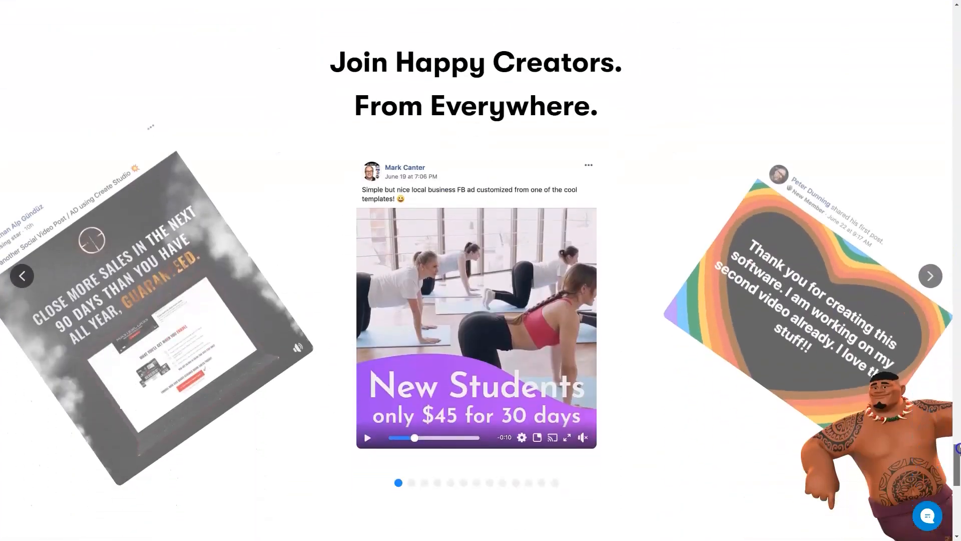
click(930, 274)
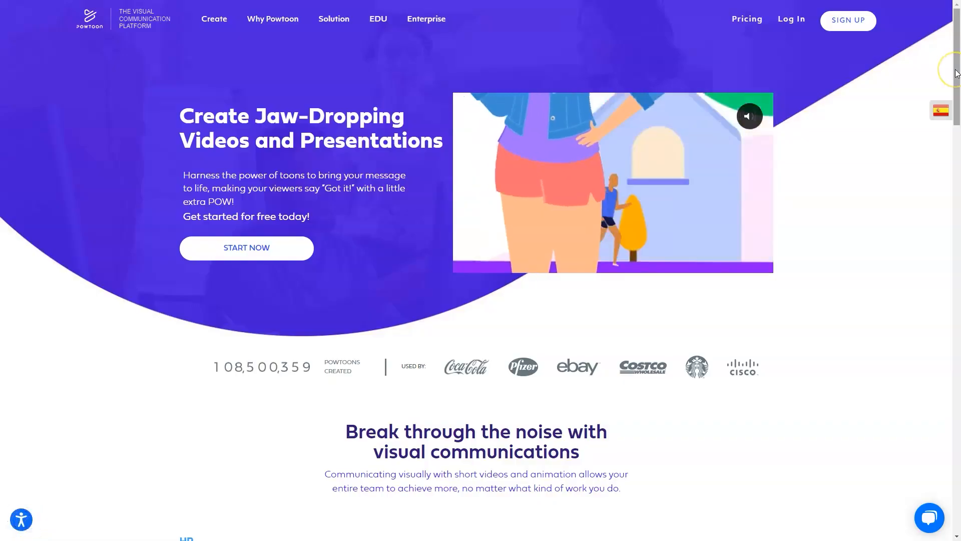
scroll(down, 3)
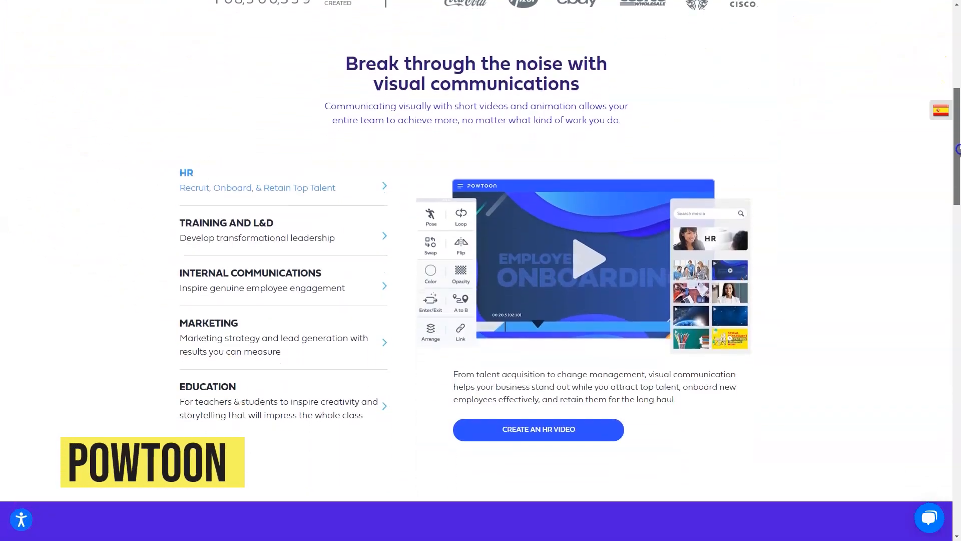
click(227, 230)
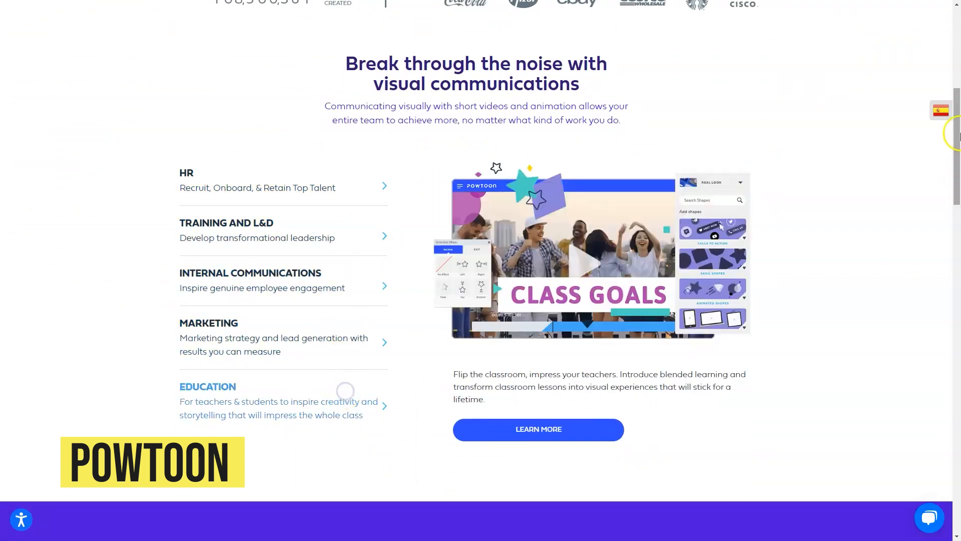
scroll(down, 3)
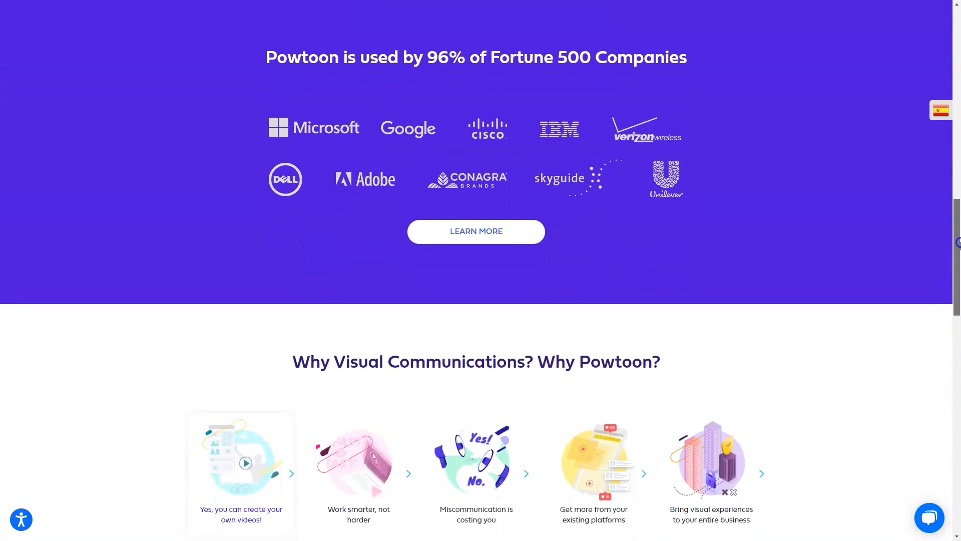
scroll(down, 3)
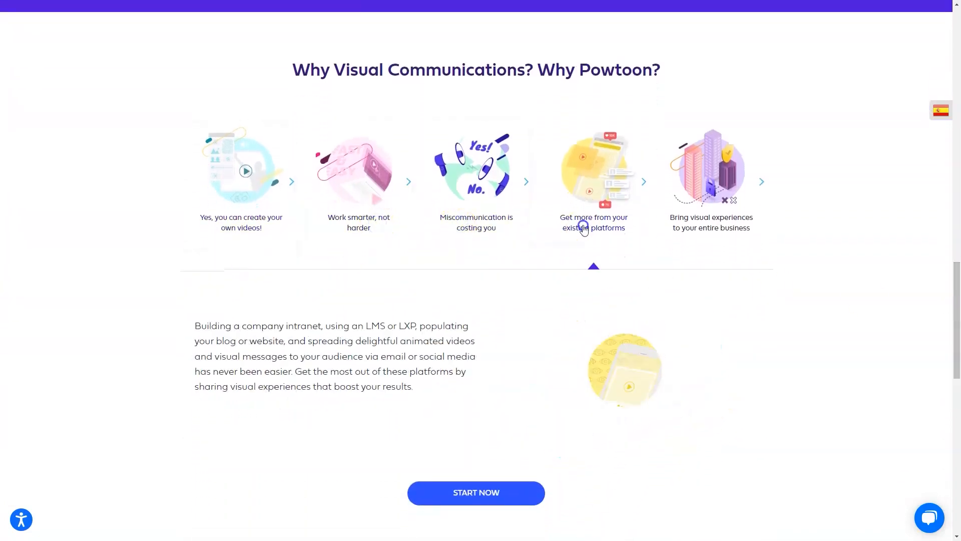
click(711, 180)
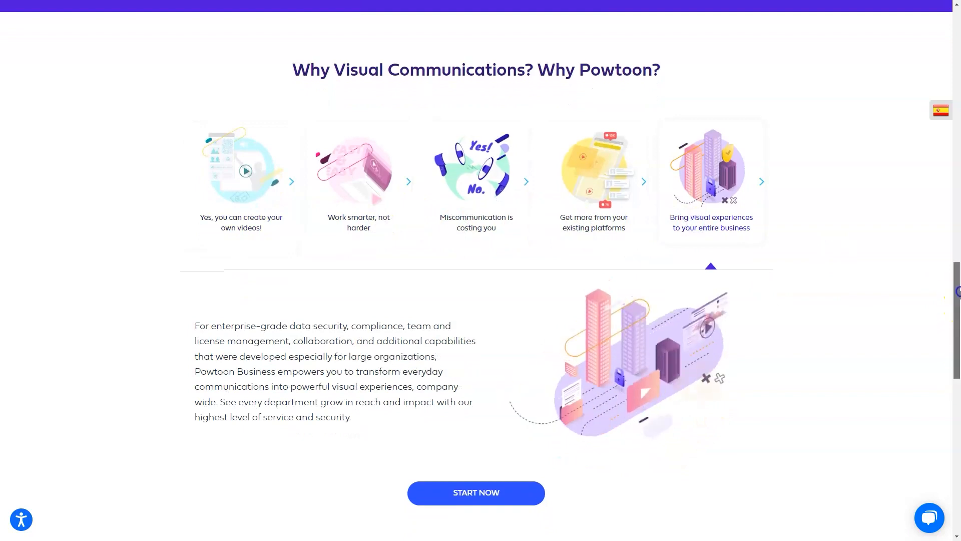
scroll(down, 3)
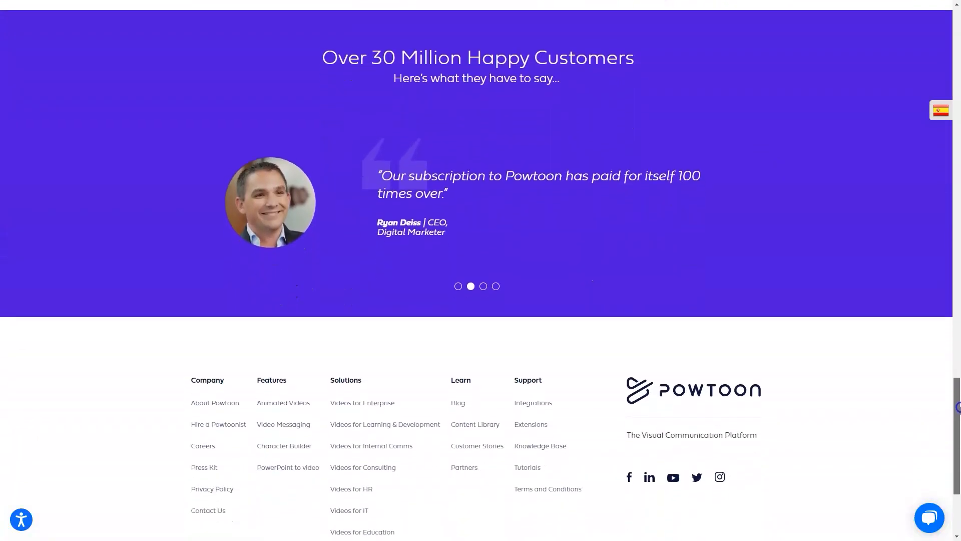
scroll(down, 3)
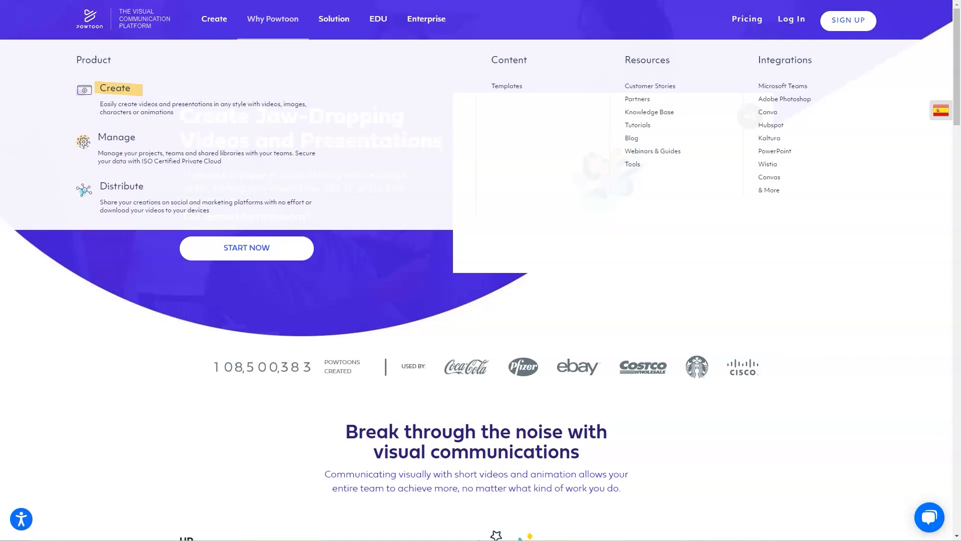
mouse_move(116, 136)
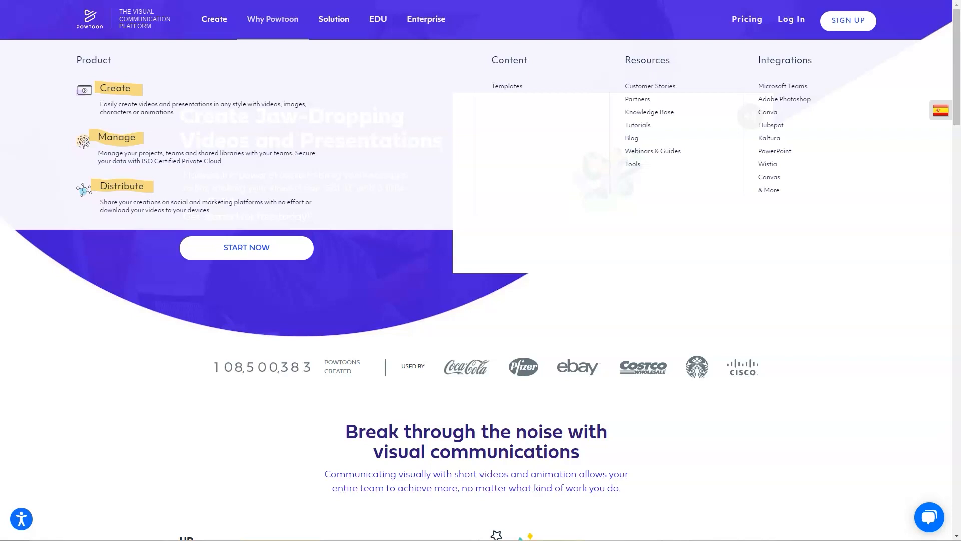
click(212, 19)
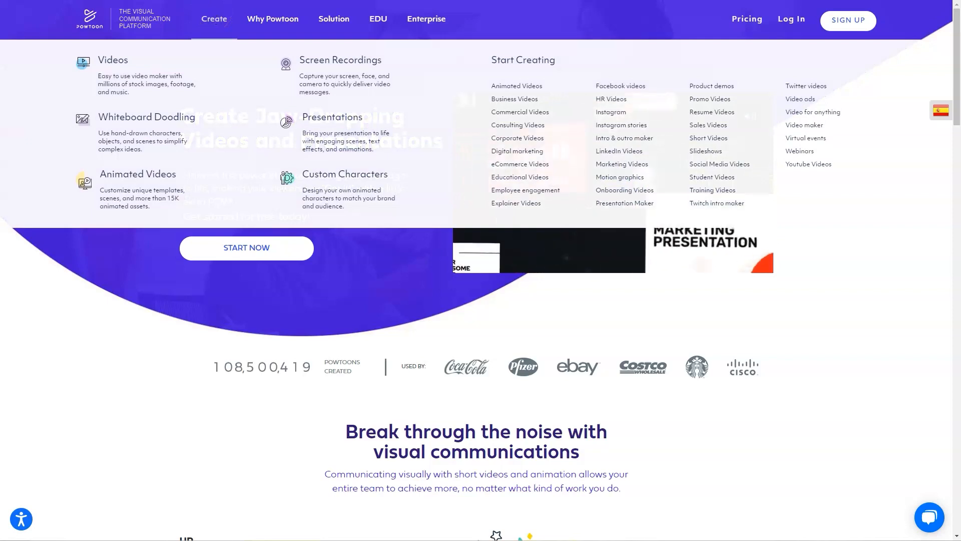
mouse_move(112, 60)
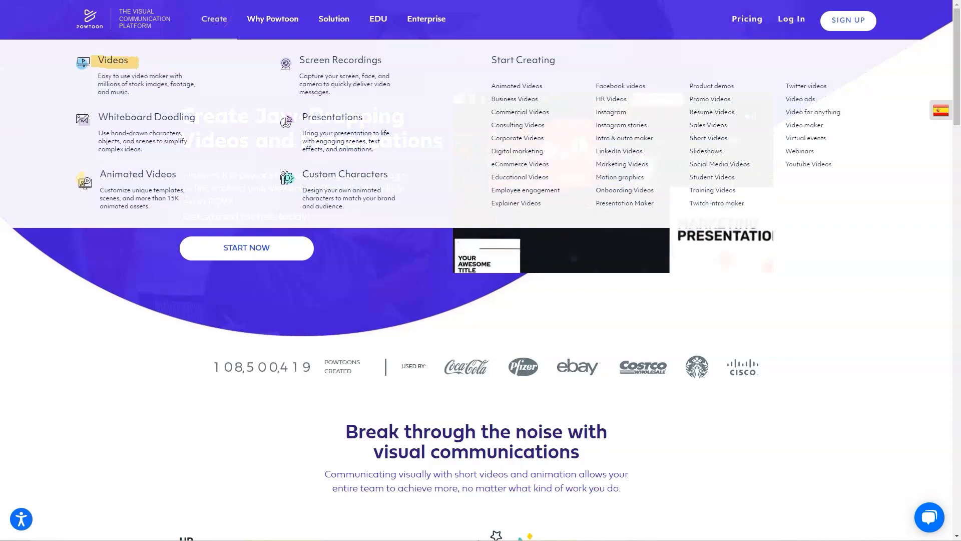
mouse_move(147, 116)
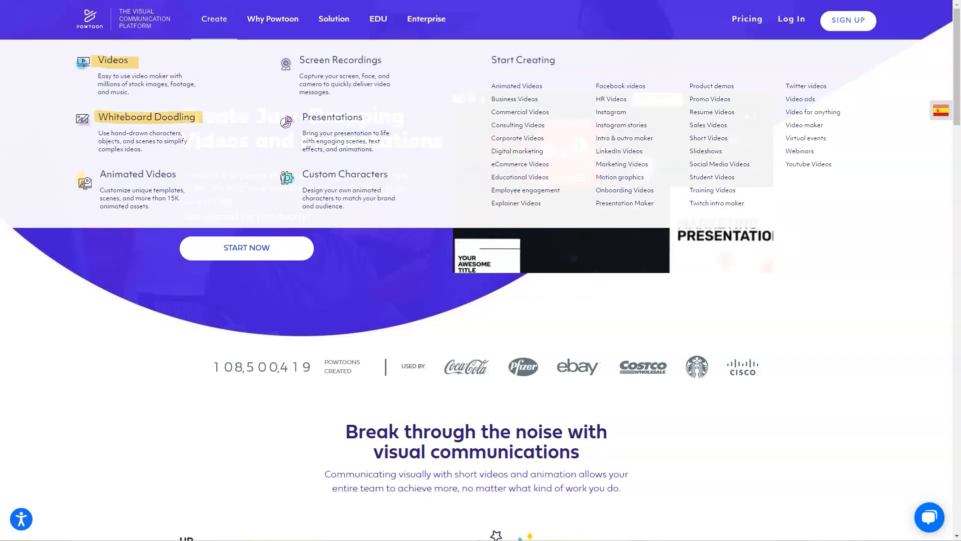
mouse_move(138, 174)
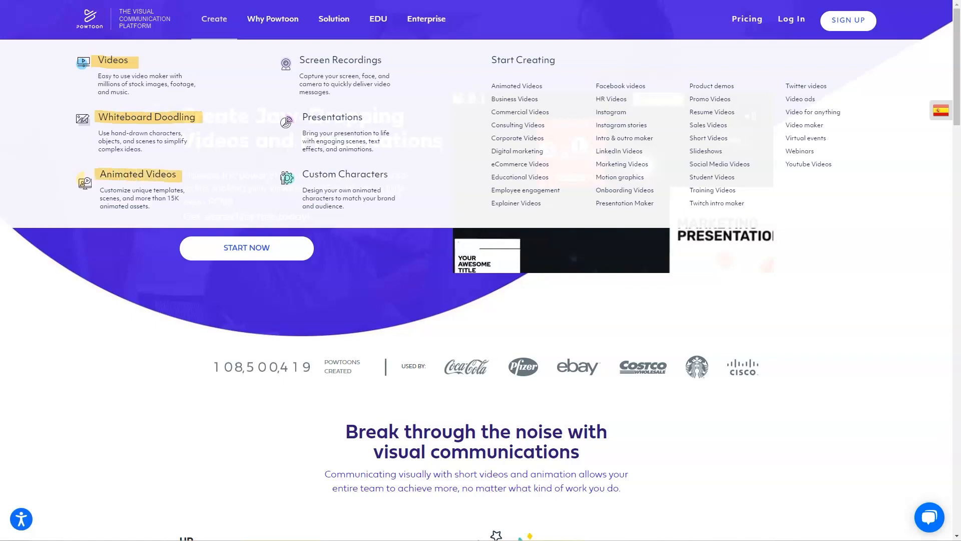
mouse_move(340, 60)
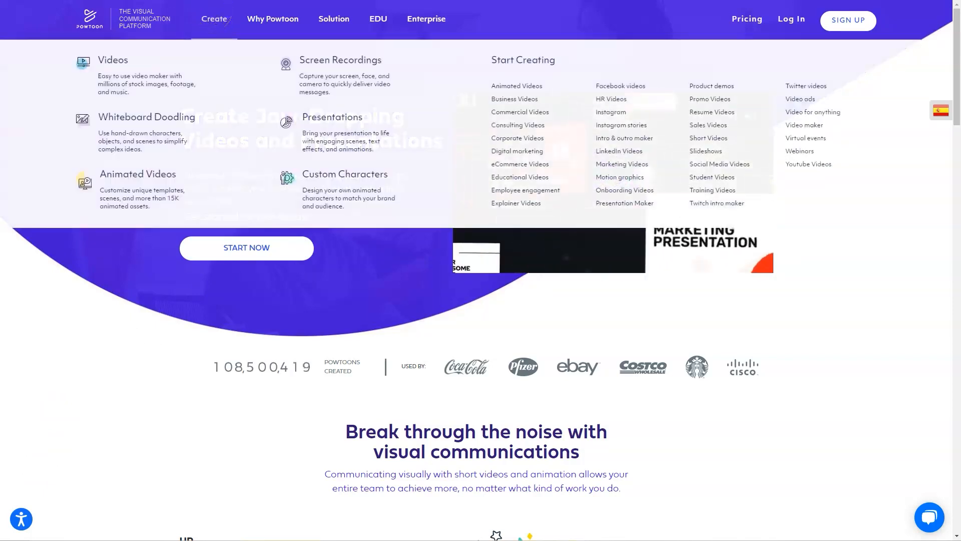
mouse_move(113, 60)
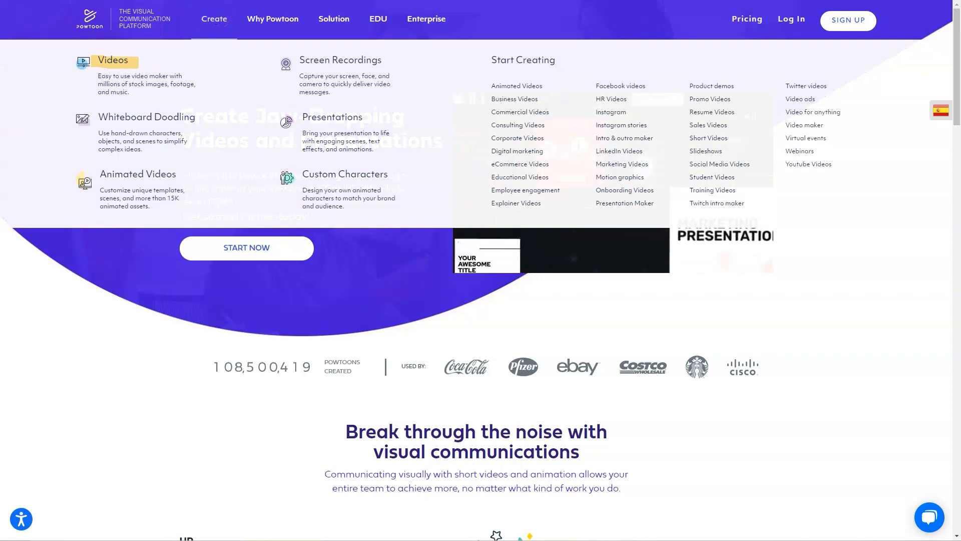
mouse_move(146, 116)
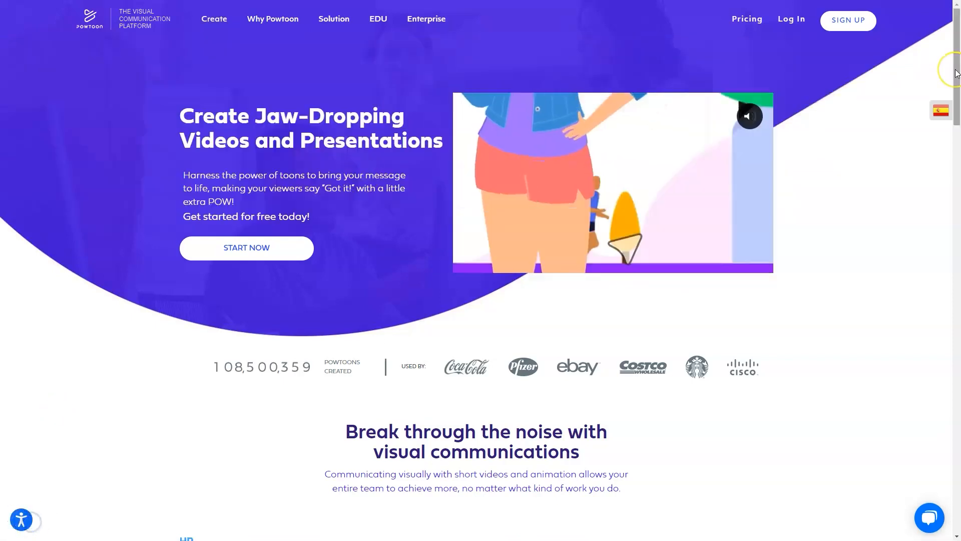
View the Education use case among the homepage use-case tabs
scroll(down, 3)
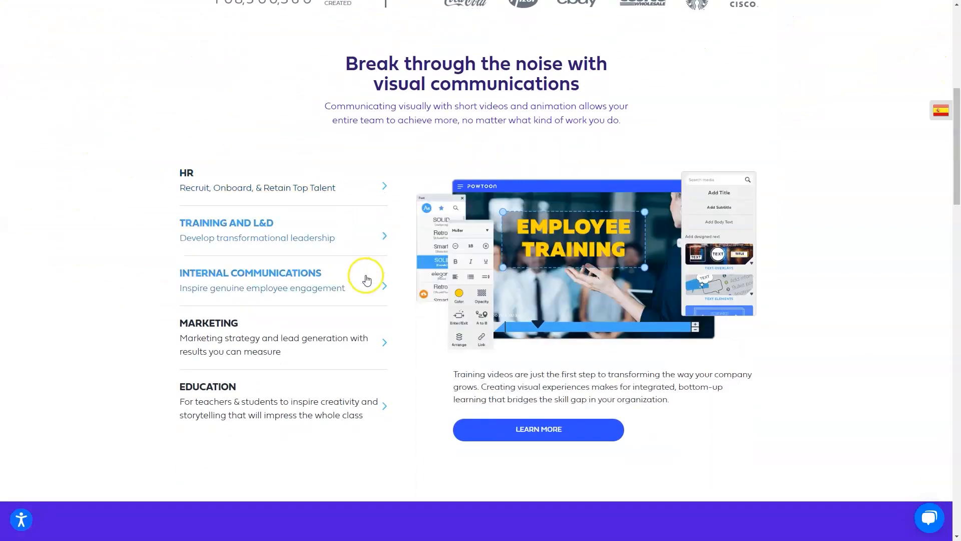
click(208, 386)
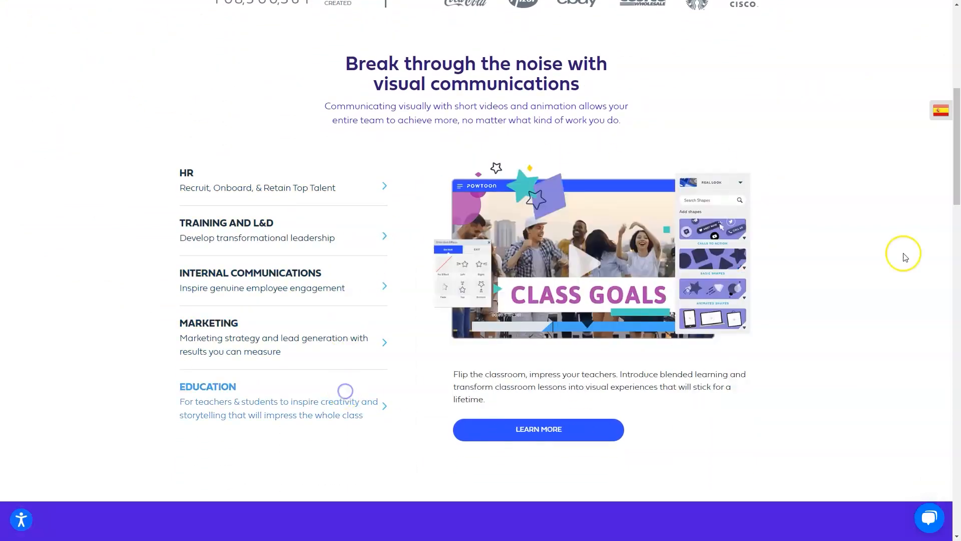
scroll(down, 3)
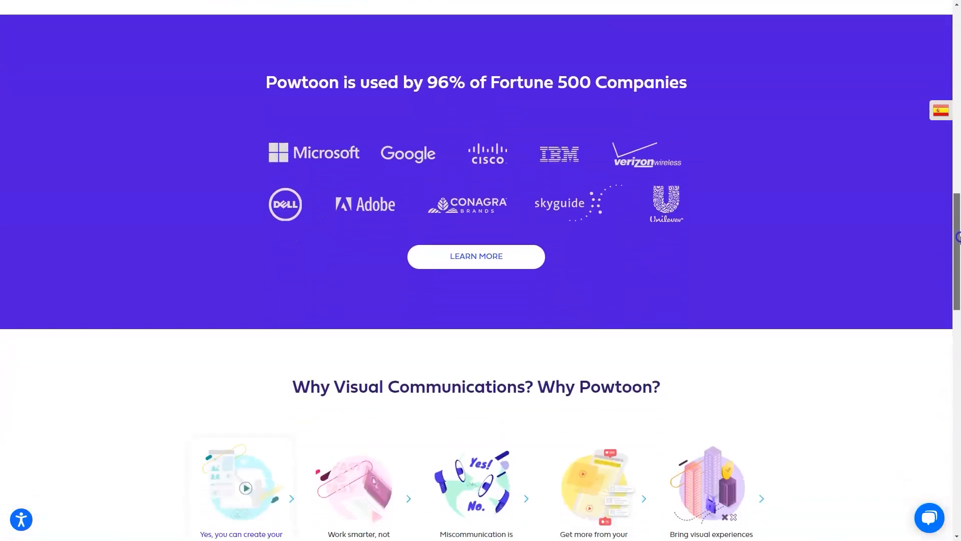
scroll(down, 3)
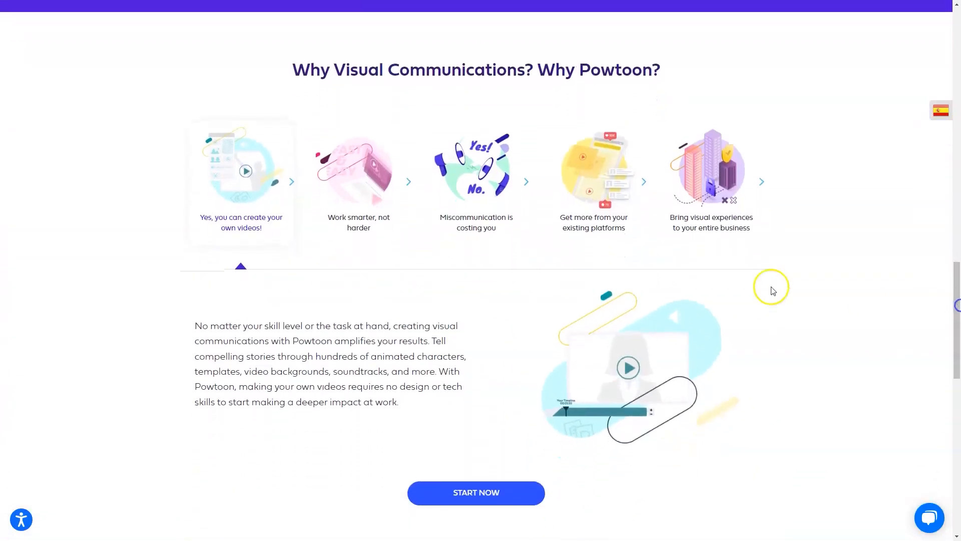
Read the miscommunication and visual-experiences cards, then bring up the Why Powtoon menu
click(477, 170)
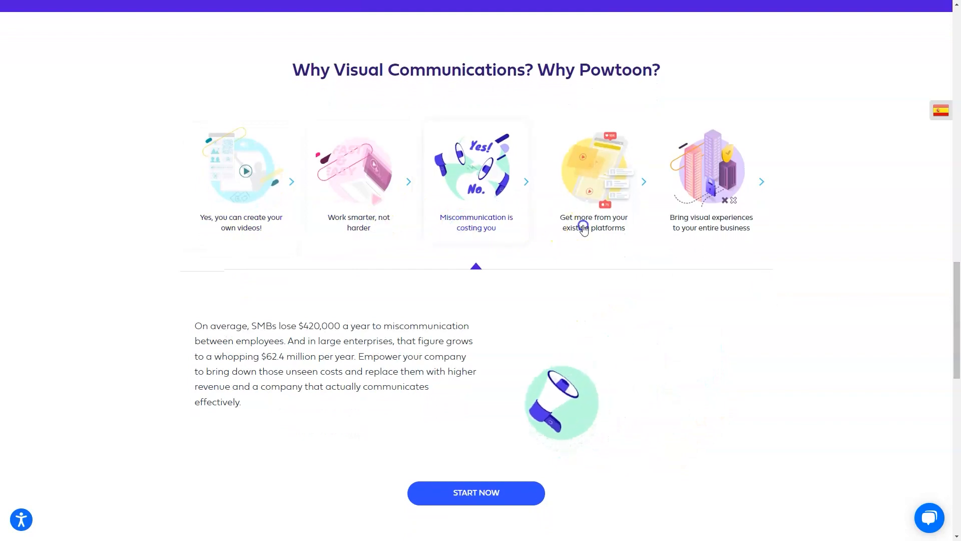
click(711, 176)
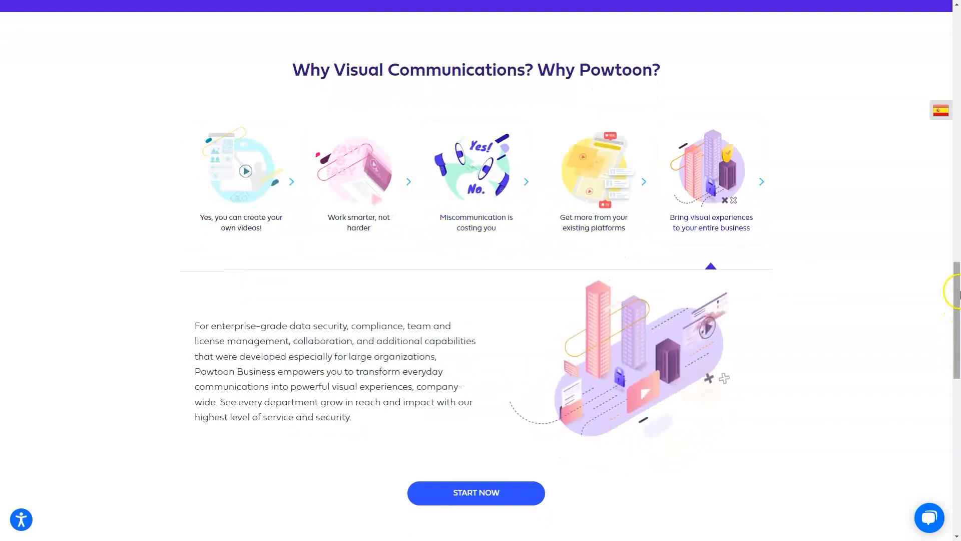
scroll(down, 3)
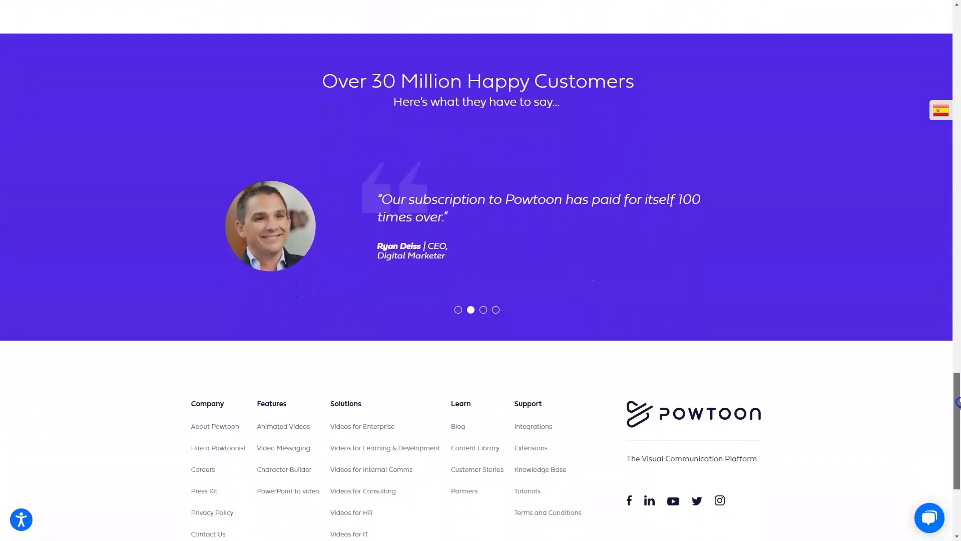
scroll(down, 3)
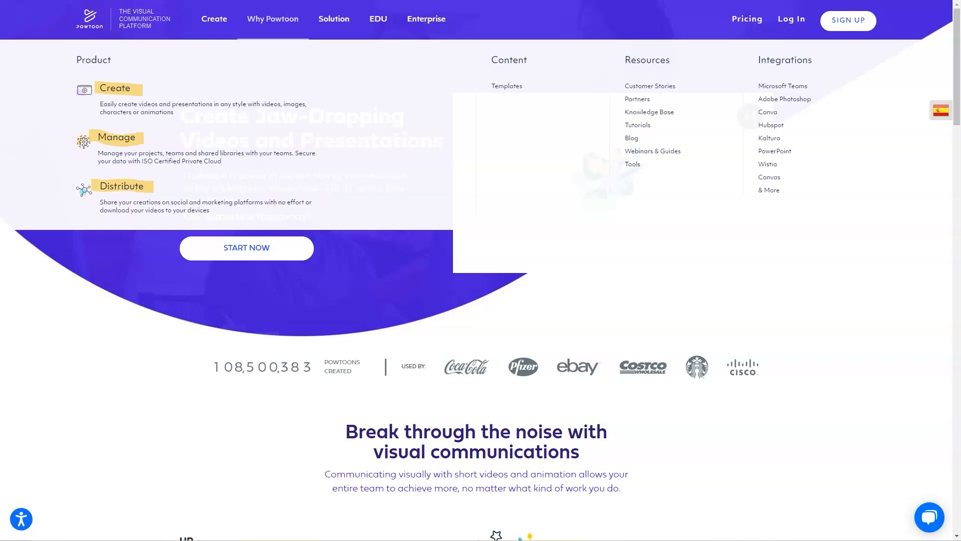
Show the Create menu listing Videos, Whiteboard Doodling and Animated Videos
click(212, 19)
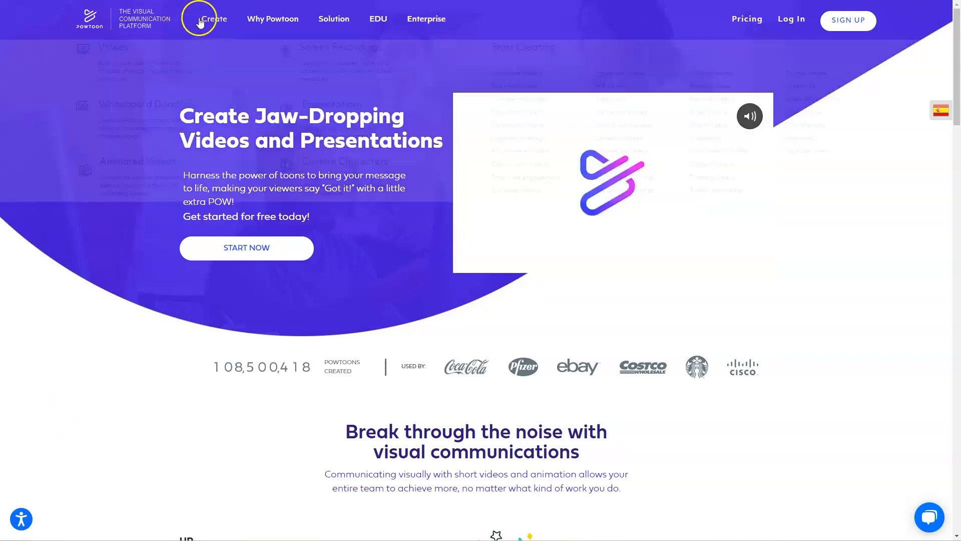
click(214, 18)
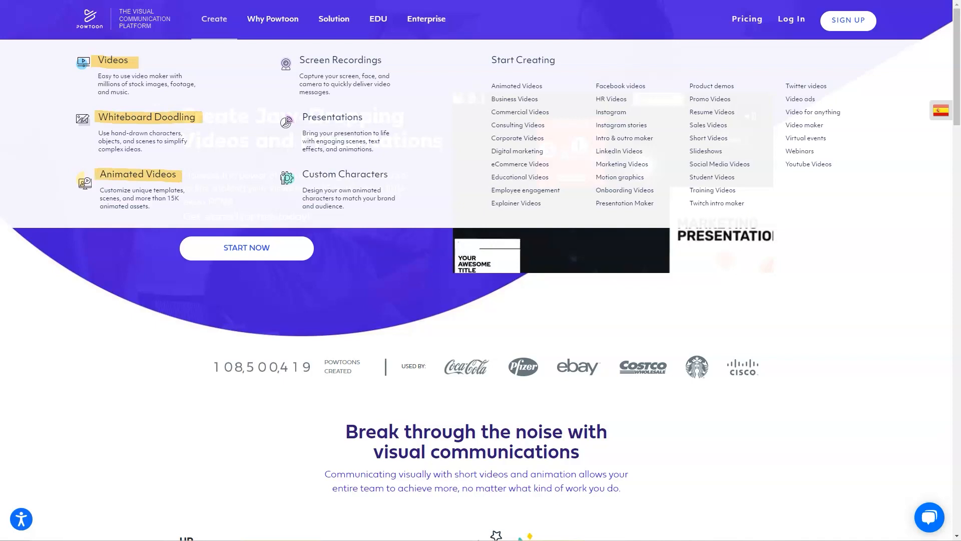
mouse_move(340, 60)
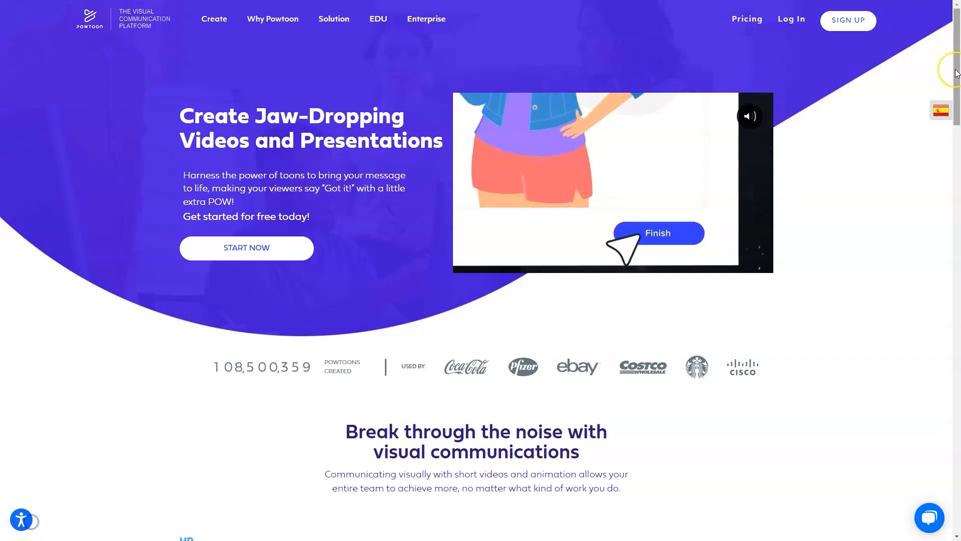
View the Education use case, scroll to the footer, and return to the Why Powtoon overview
scroll(down, 3)
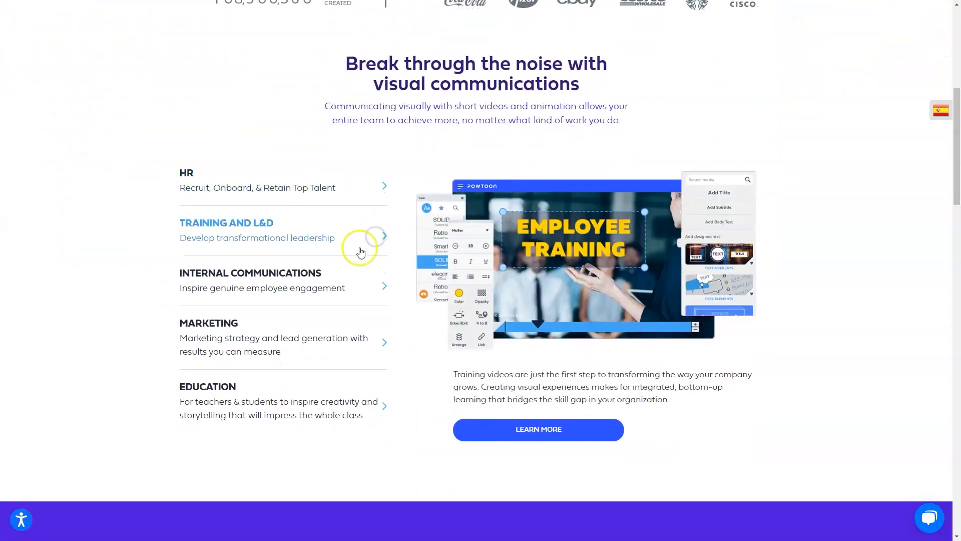
click(208, 387)
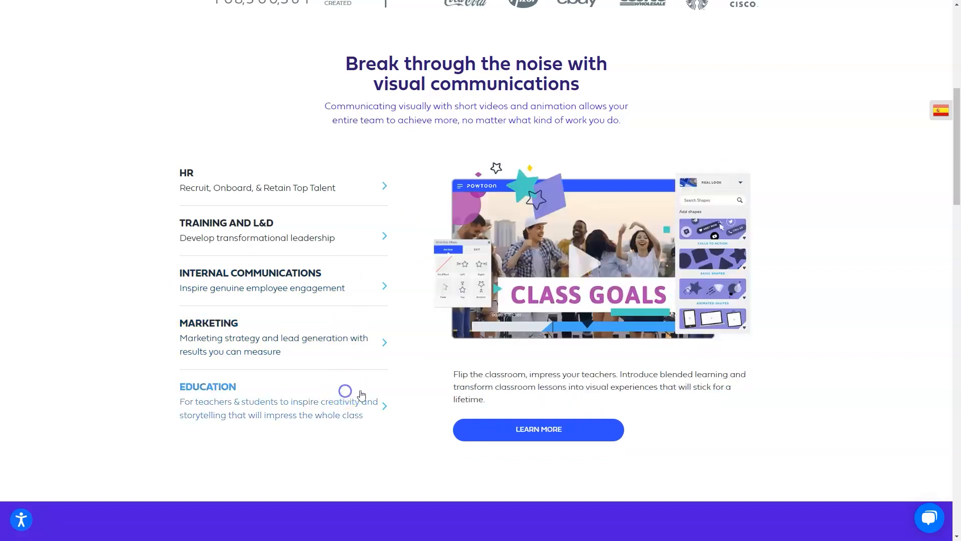
scroll(down, 3)
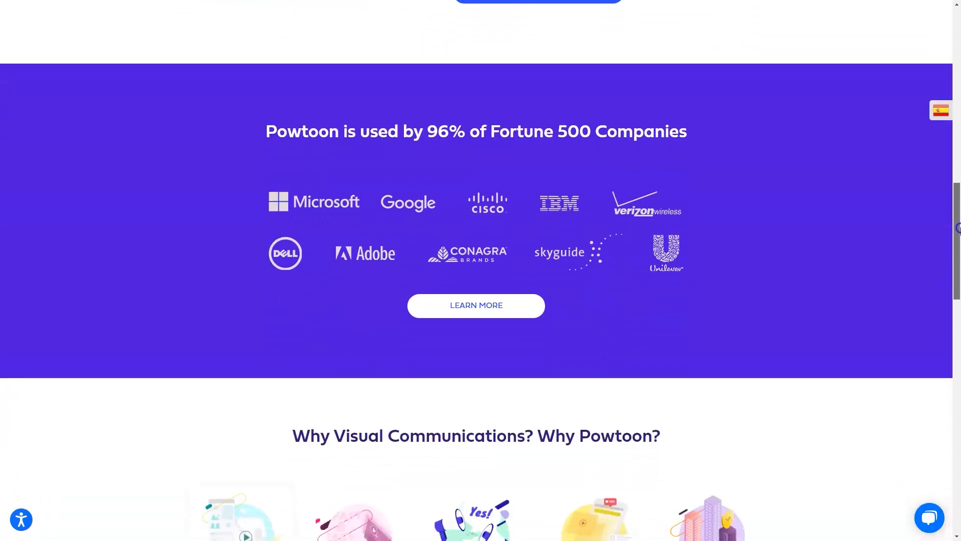
scroll(down, 3)
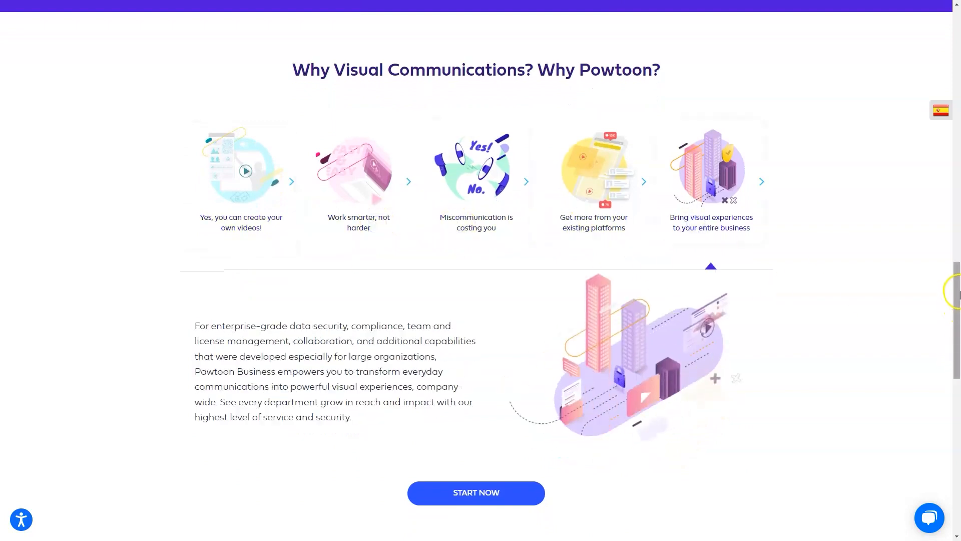
scroll(down, 3)
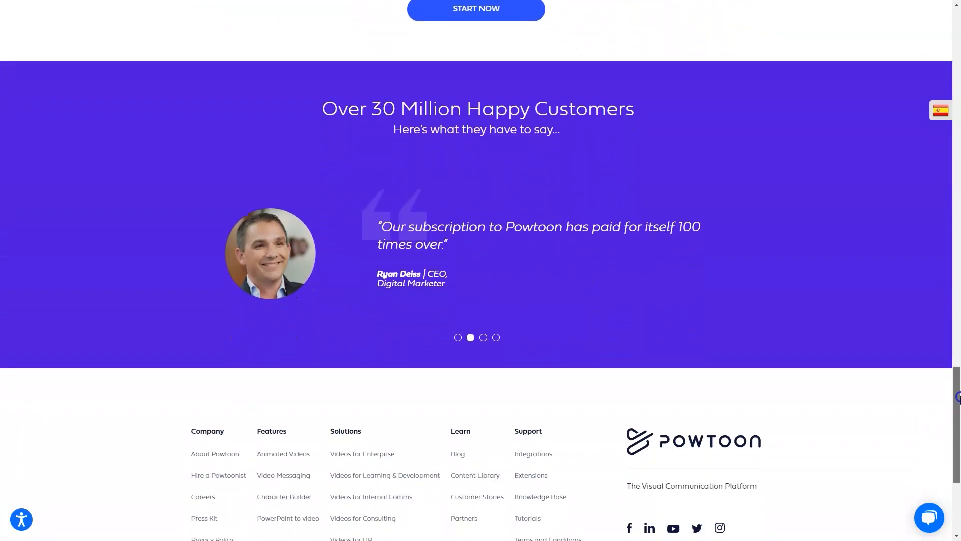
scroll(down, 3)
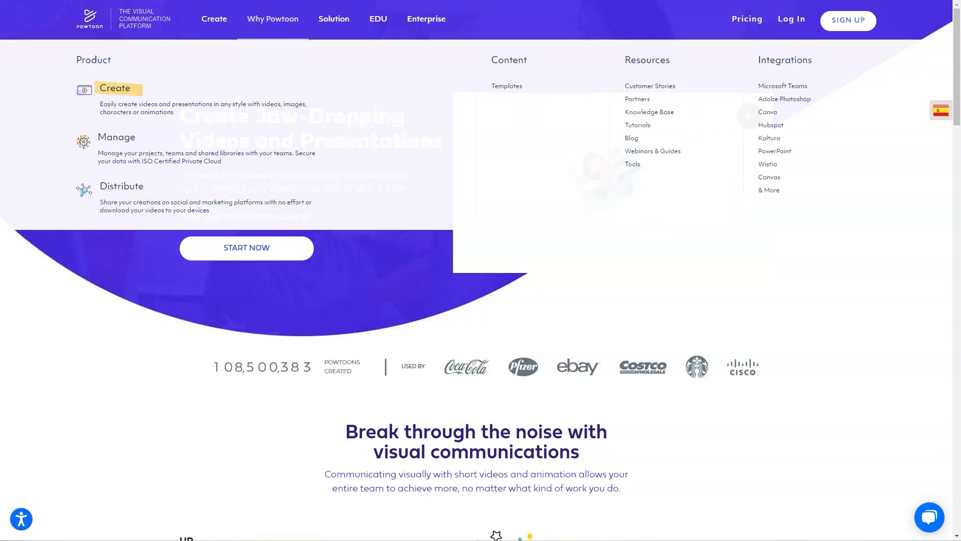
mouse_move(116, 137)
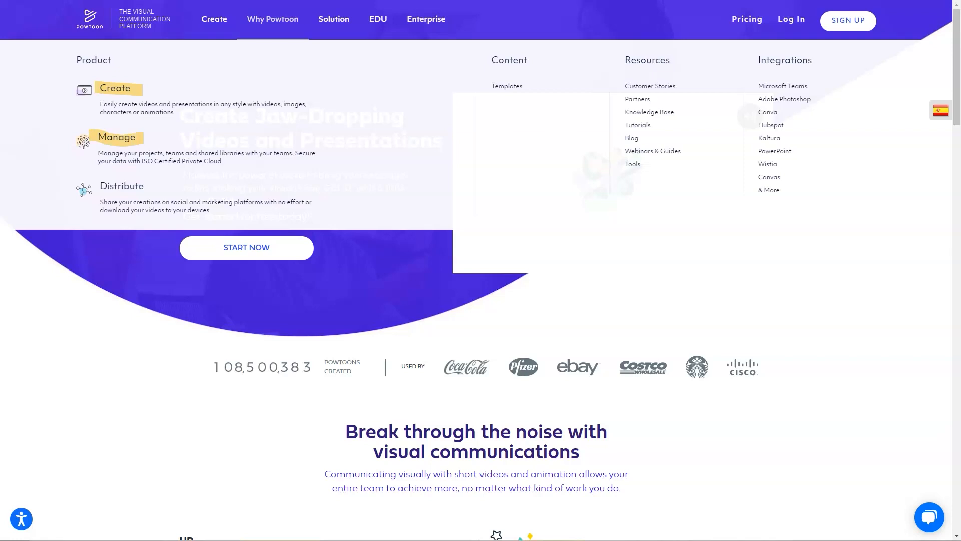
mouse_move(121, 186)
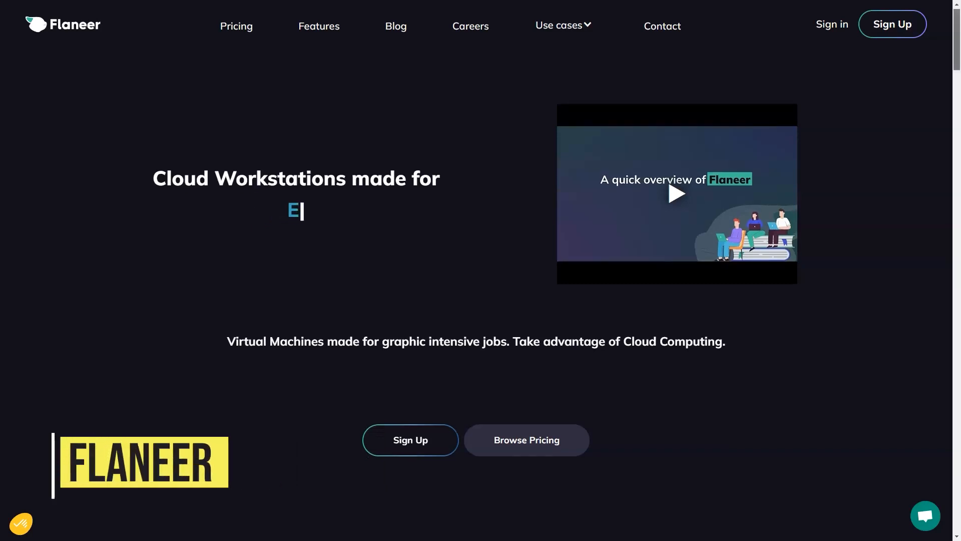
Scroll through Flaneer's rent-vs-buy, flexibility, green and silence benefit sections
scroll(down, 3)
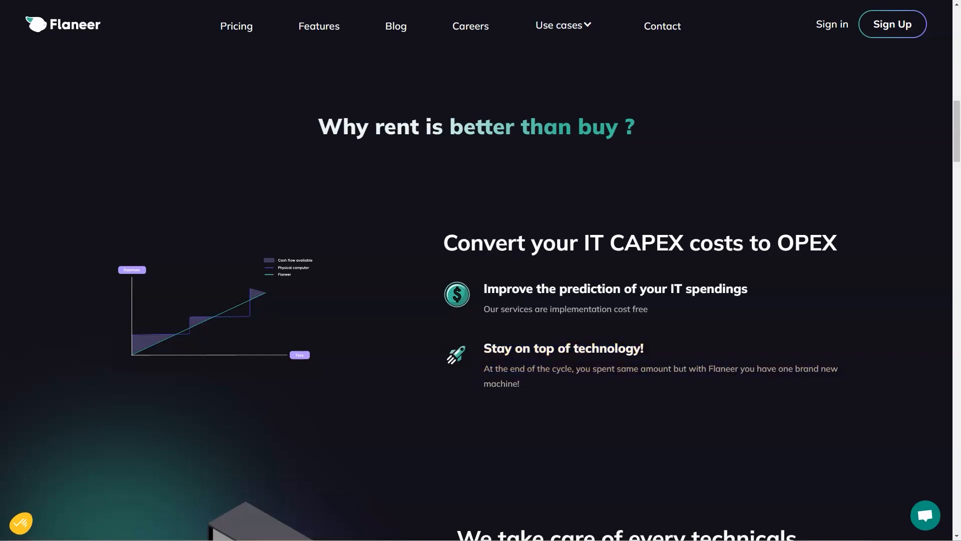
scroll(down, 3)
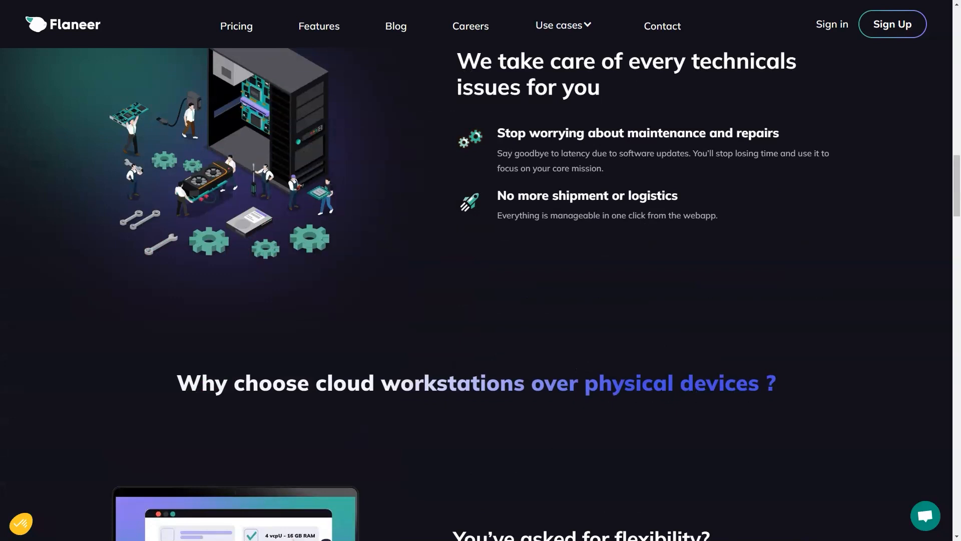
scroll(down, 3)
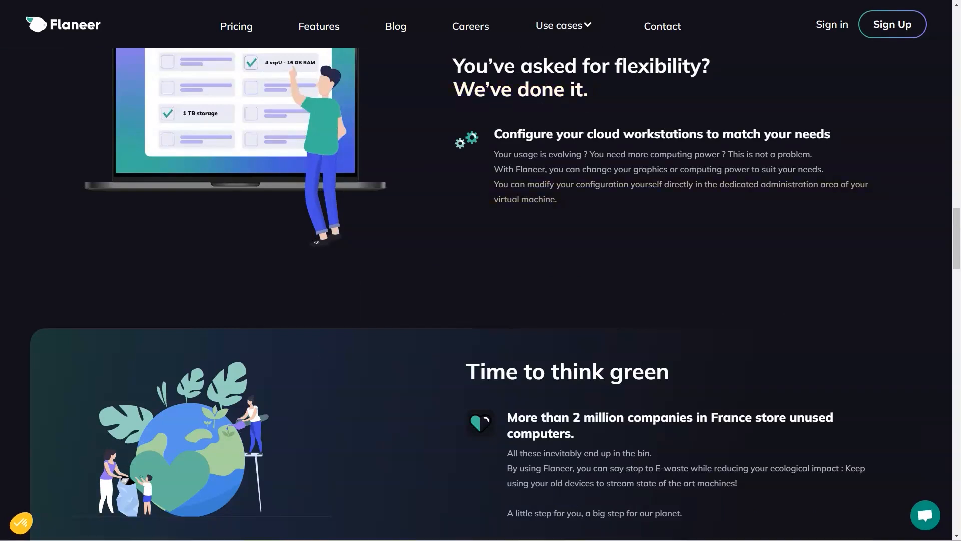
scroll(down, 3)
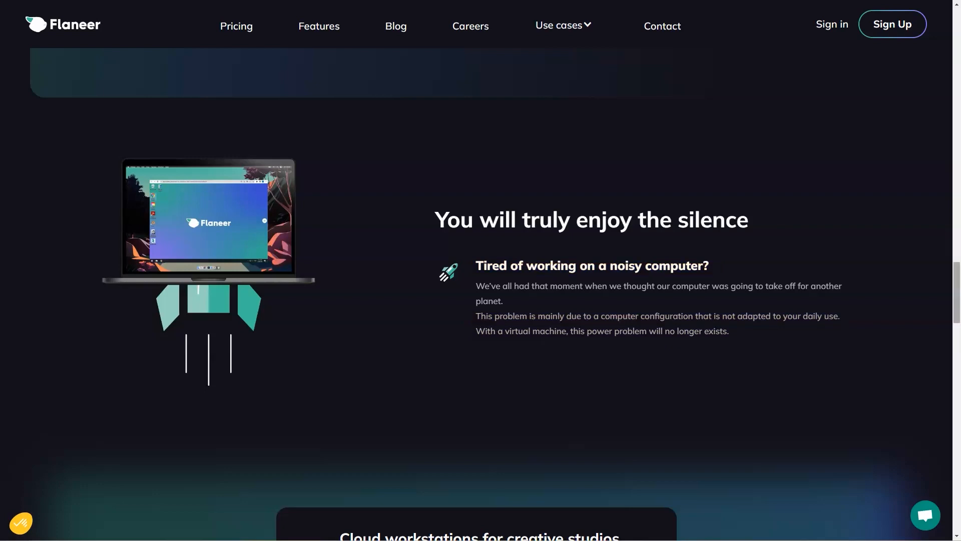
scroll(down, 3)
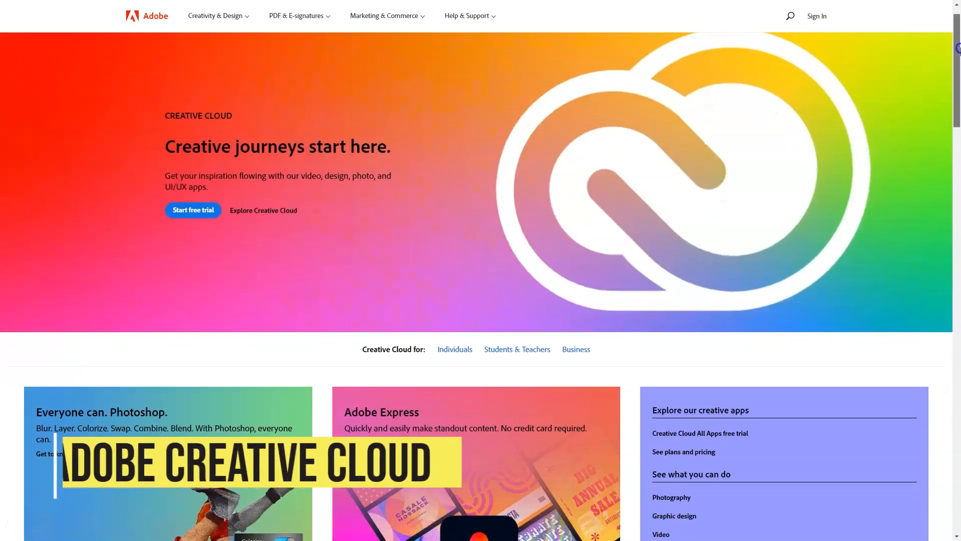
Scroll past the Photoshop, Express and Adobe MAX cards to Acrobat and Experience Cloud
scroll(down, 3)
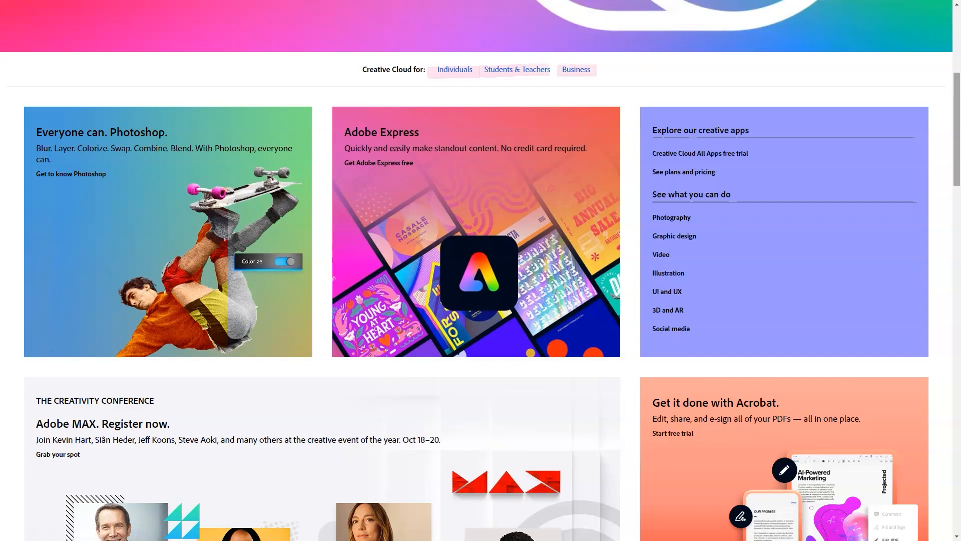
mouse_move(671, 217)
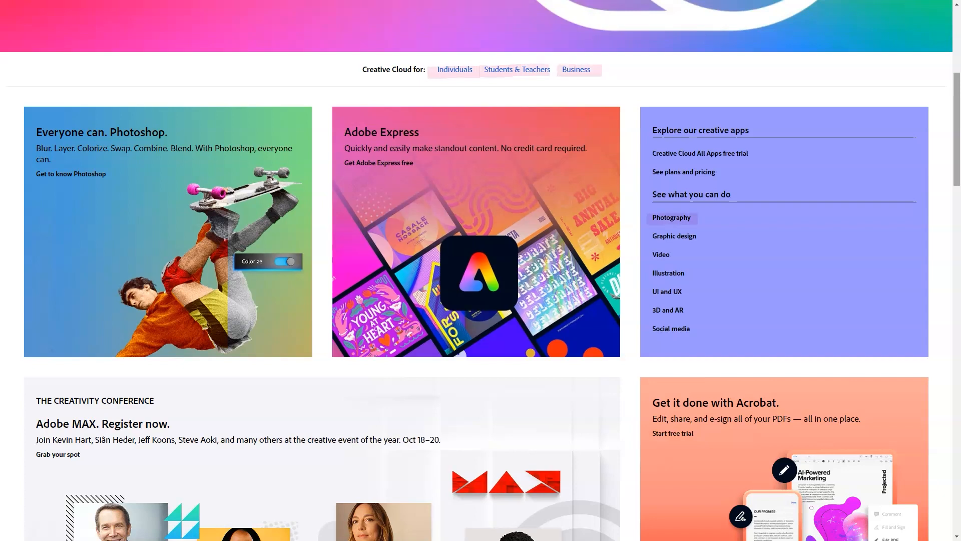
mouse_move(675, 237)
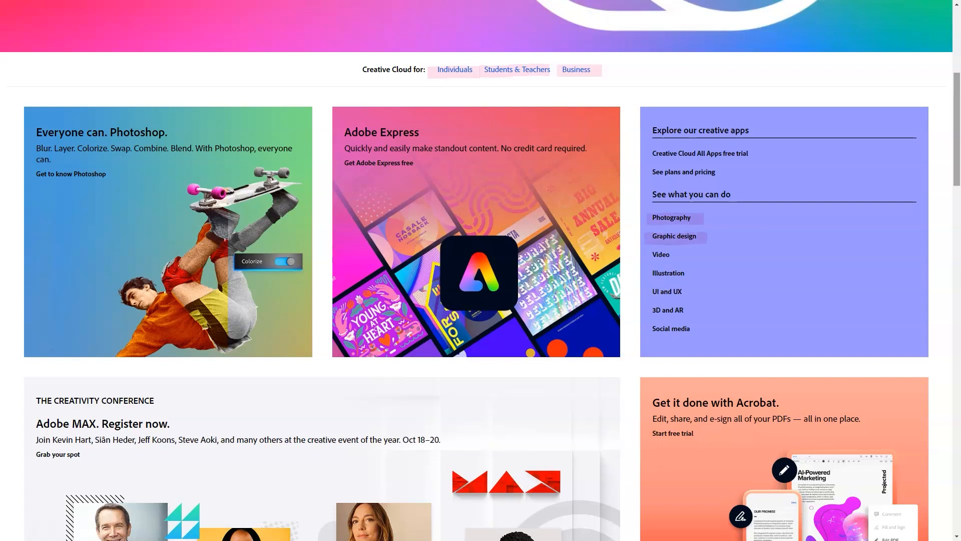
mouse_move(669, 273)
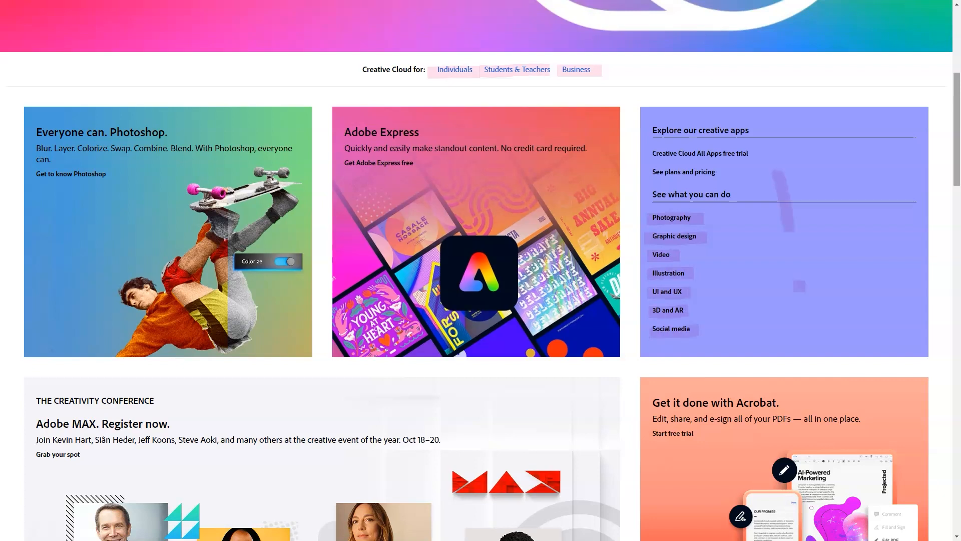
scroll(down, 3)
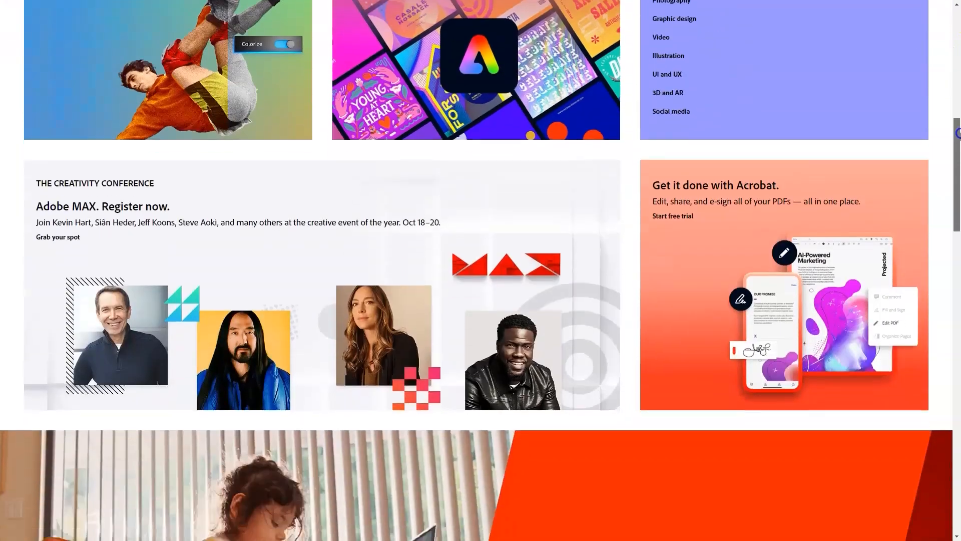
scroll(down, 3)
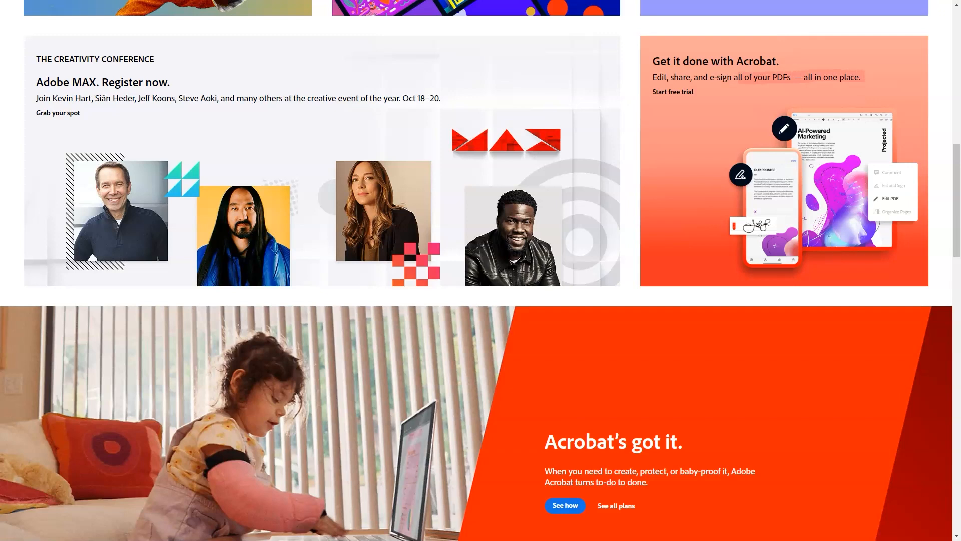
scroll(down, 3)
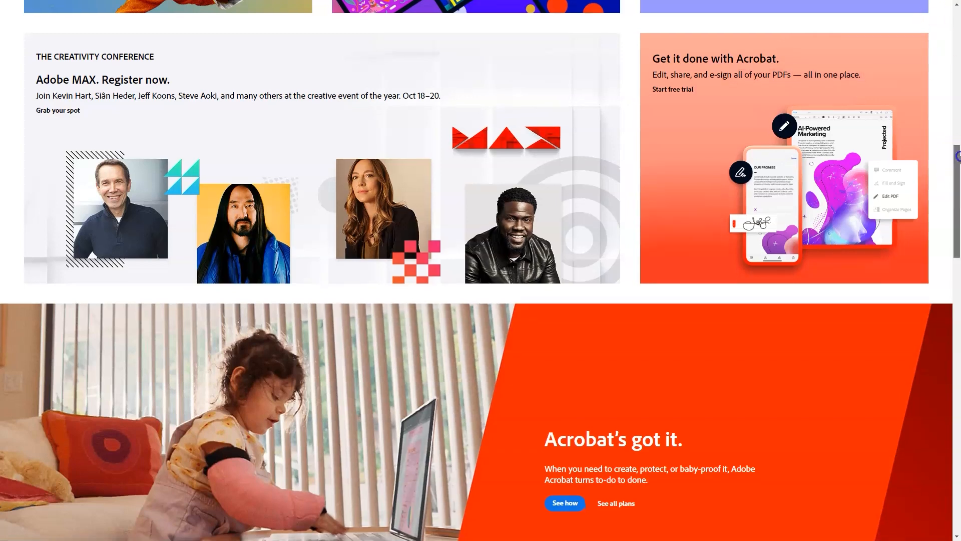
scroll(down, 3)
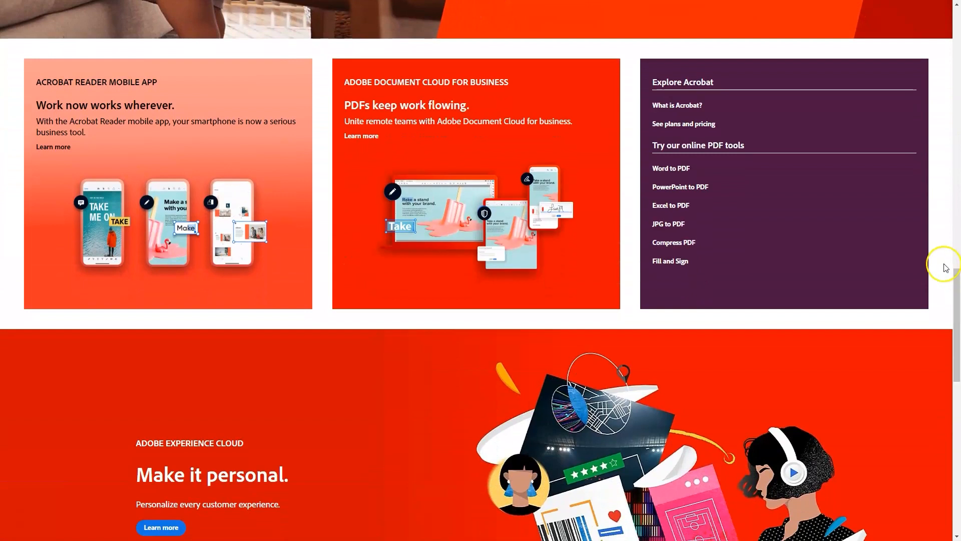
mouse_move(945, 266)
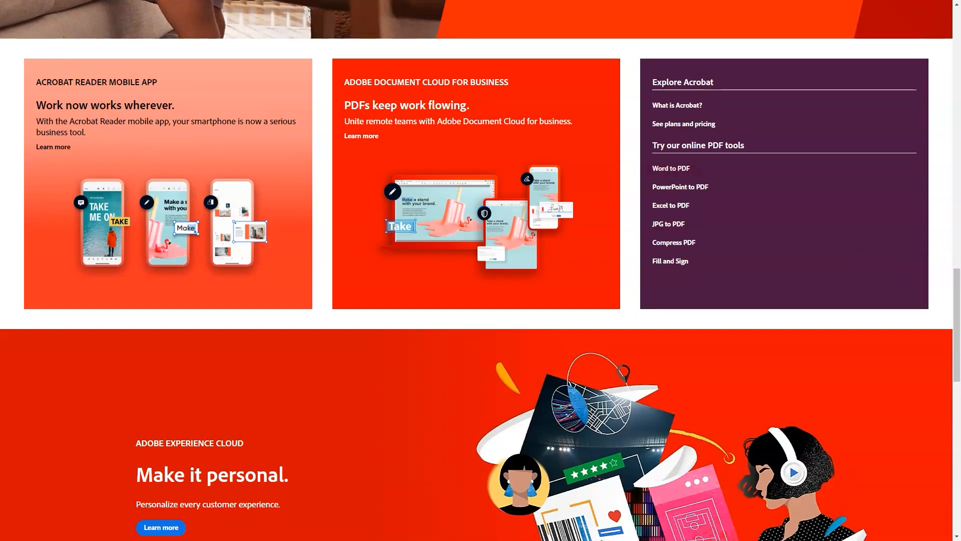
mouse_move(670, 168)
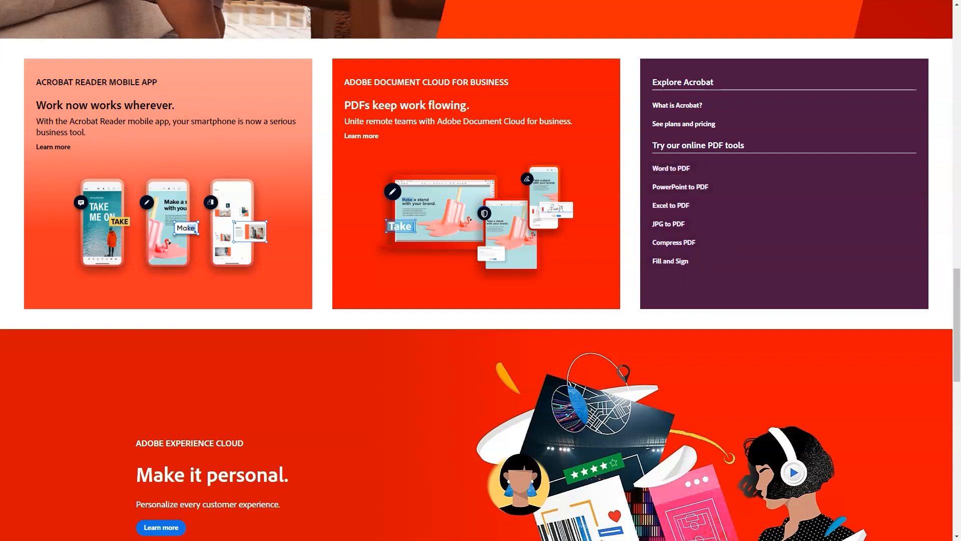
Scroll through the business solutions cards to the footer of the Creative Cloud homepage
scroll(down, 3)
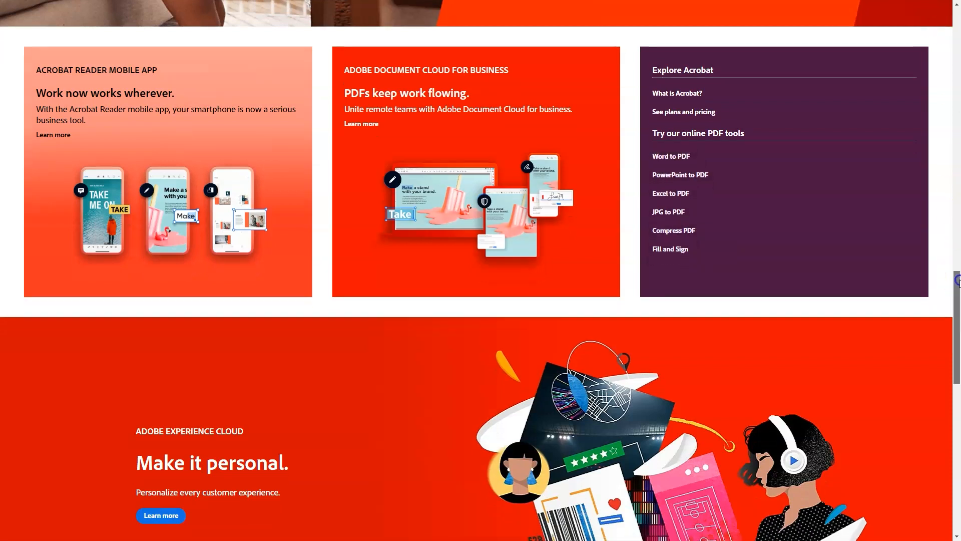
scroll(down, 3)
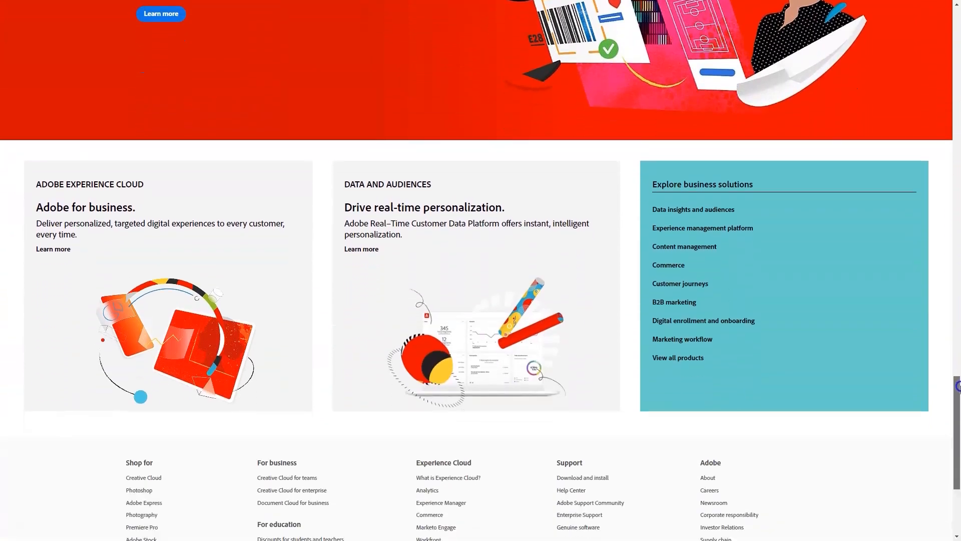
scroll(down, 3)
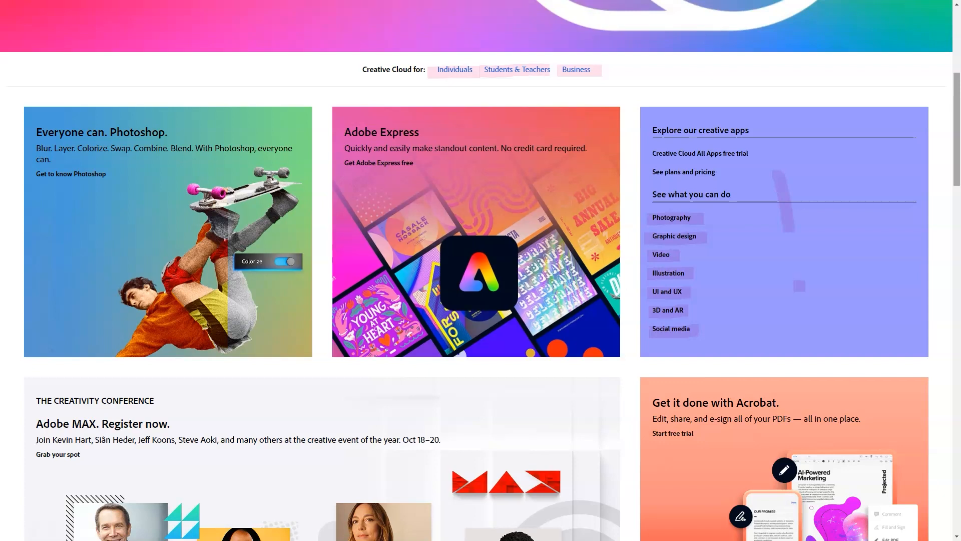
Scroll past Adobe MAX and Acrobat to the 'Make it personal.' Experience Cloud banner
scroll(down, 3)
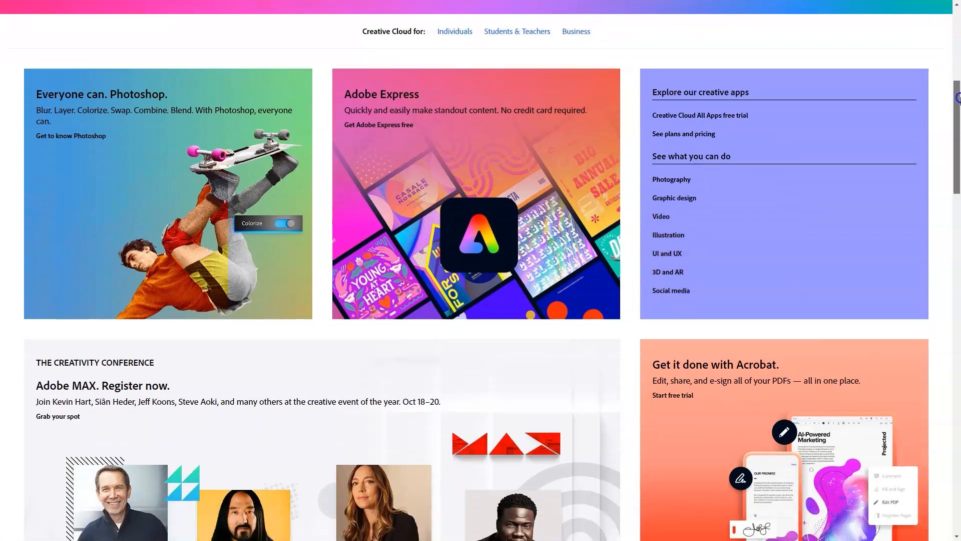
scroll(down, 3)
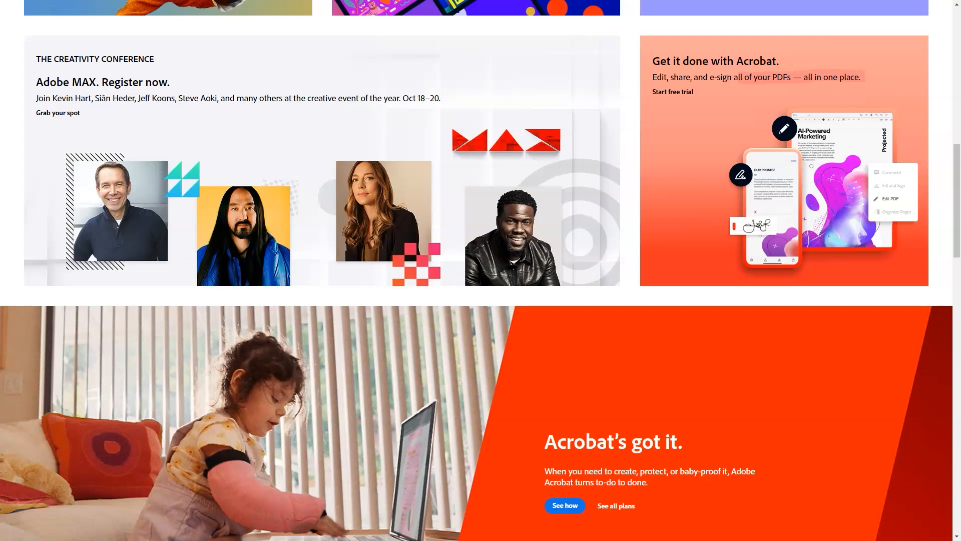
scroll(down, 3)
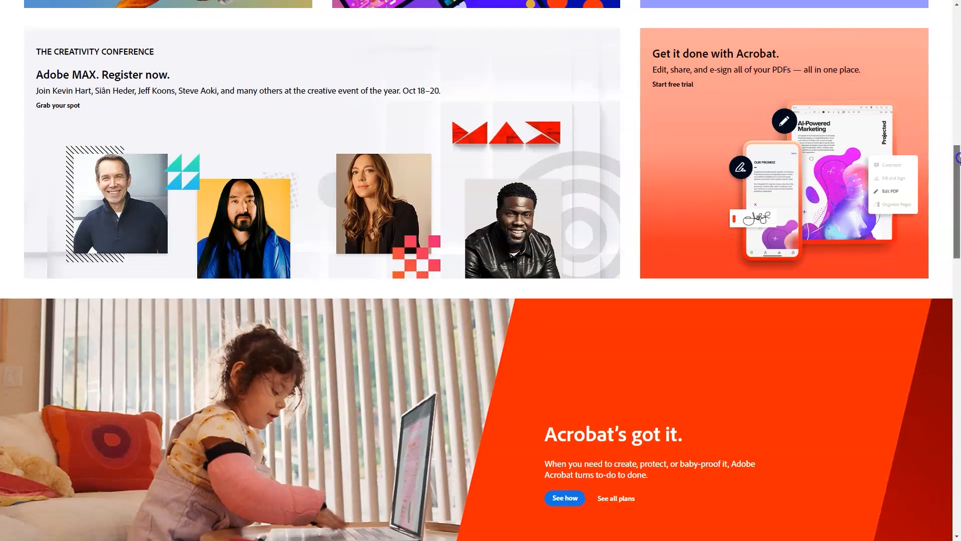
scroll(down, 3)
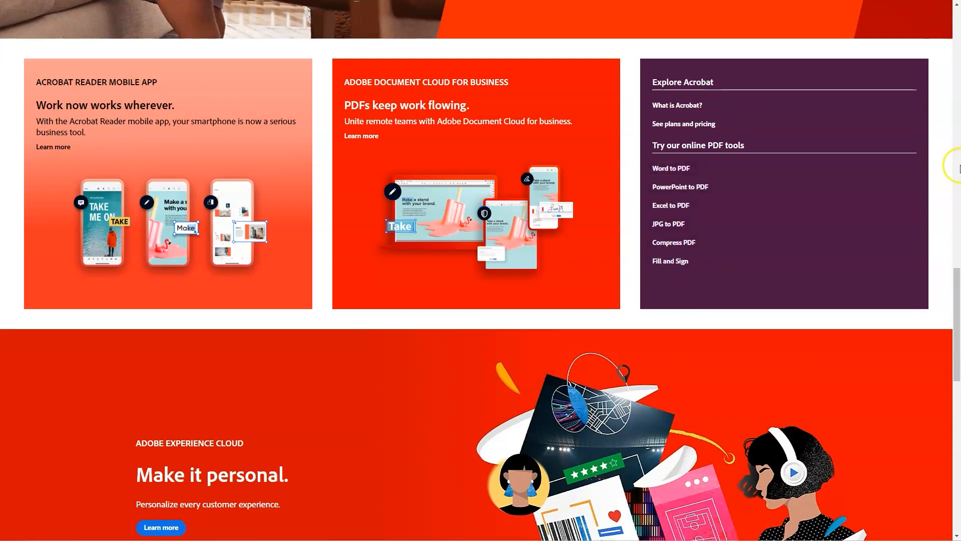
scroll(down, 3)
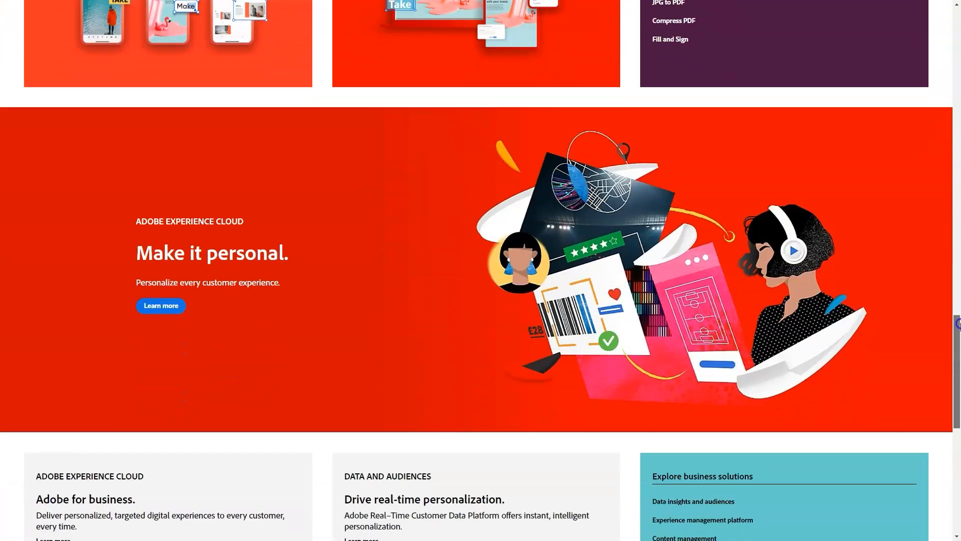
scroll(down, 3)
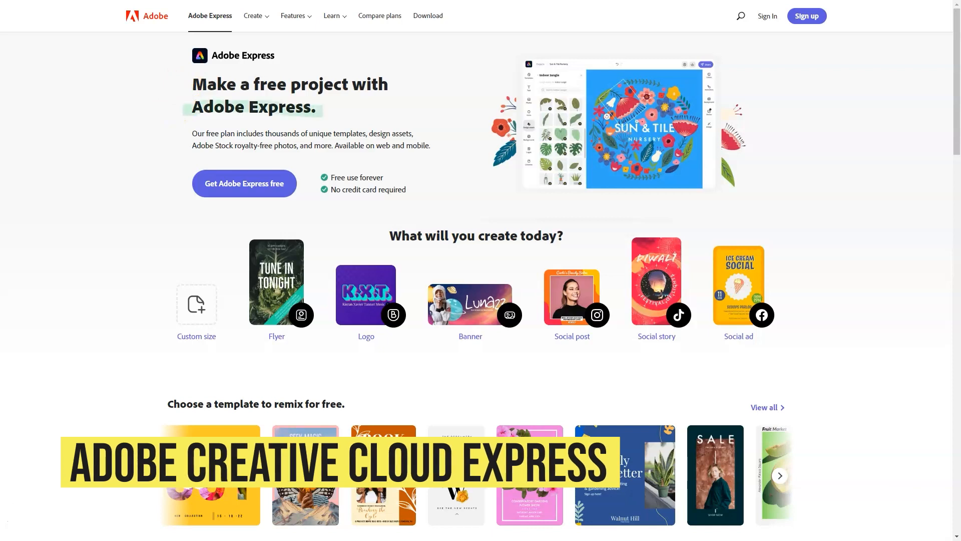
mouse_move(727, 287)
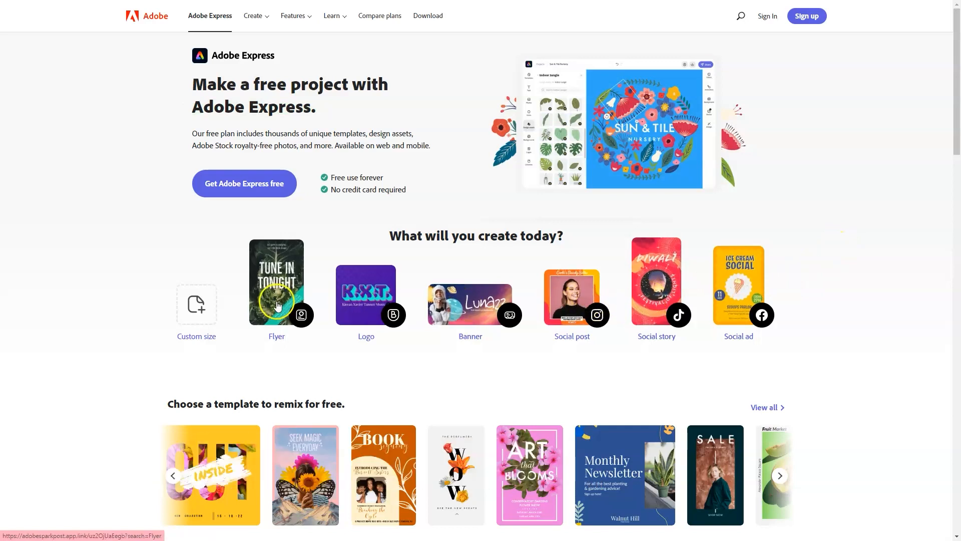
Browse the remix template carousel and scroll to 'Not a designer? Not a problem.'
scroll(down, 3)
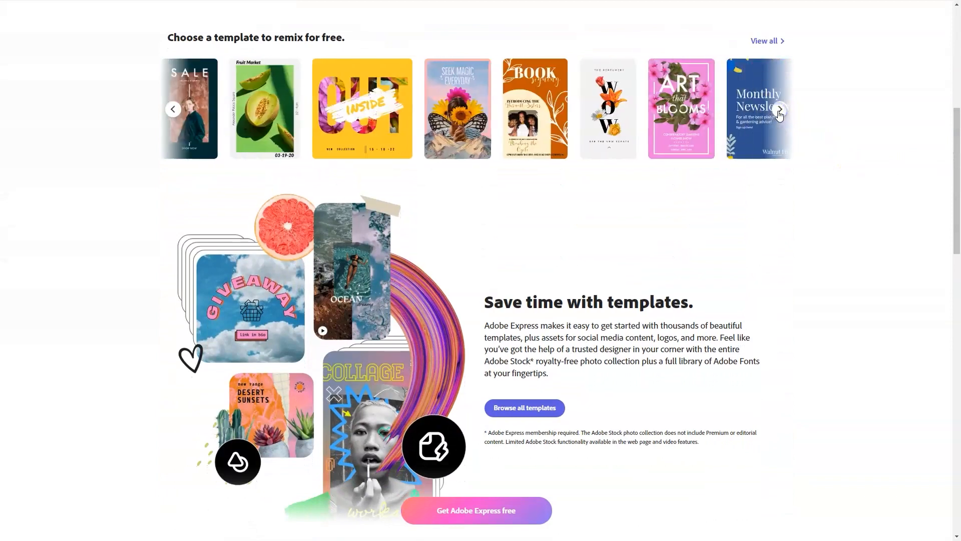
click(779, 109)
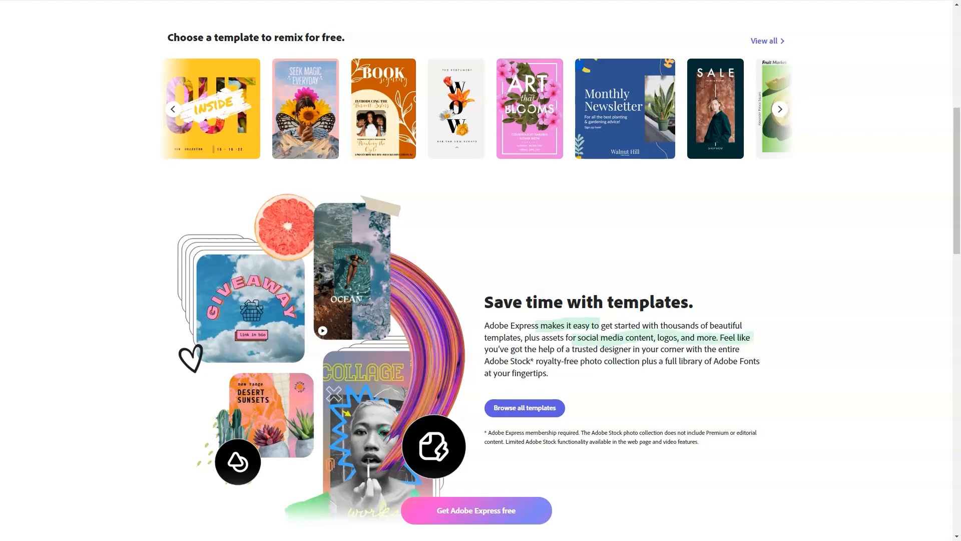
scroll(down, 3)
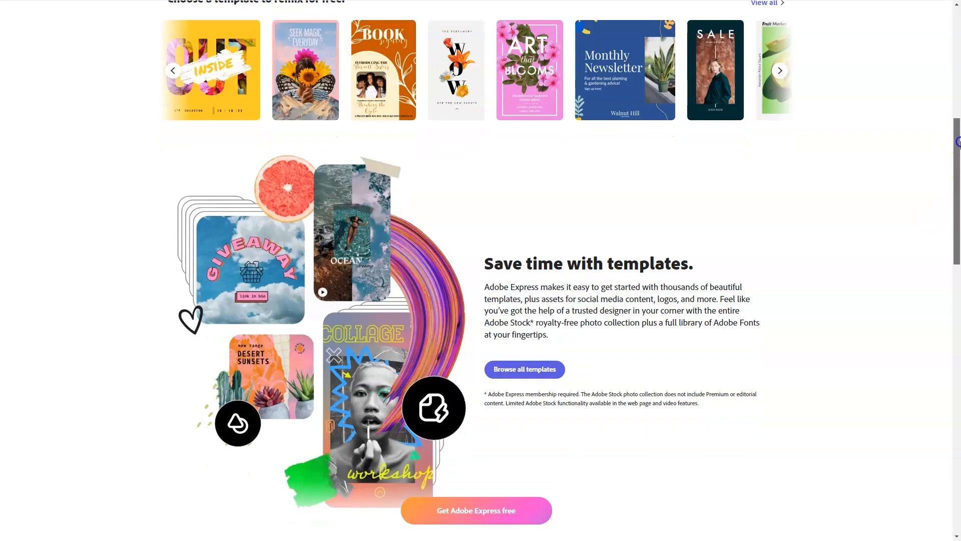
scroll(down, 3)
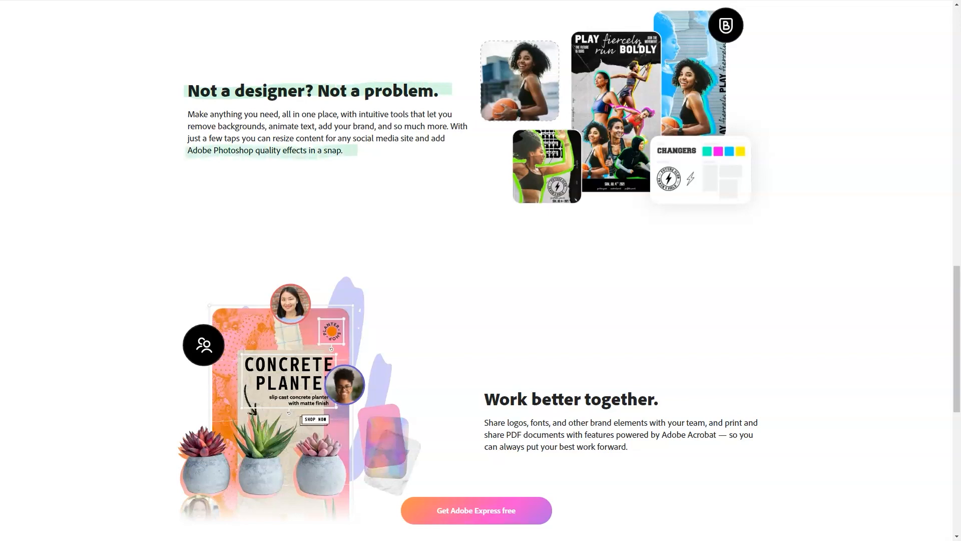
Scroll past 'Work better together.' to the 'Ready to stand out?' banner and page footer
scroll(down, 3)
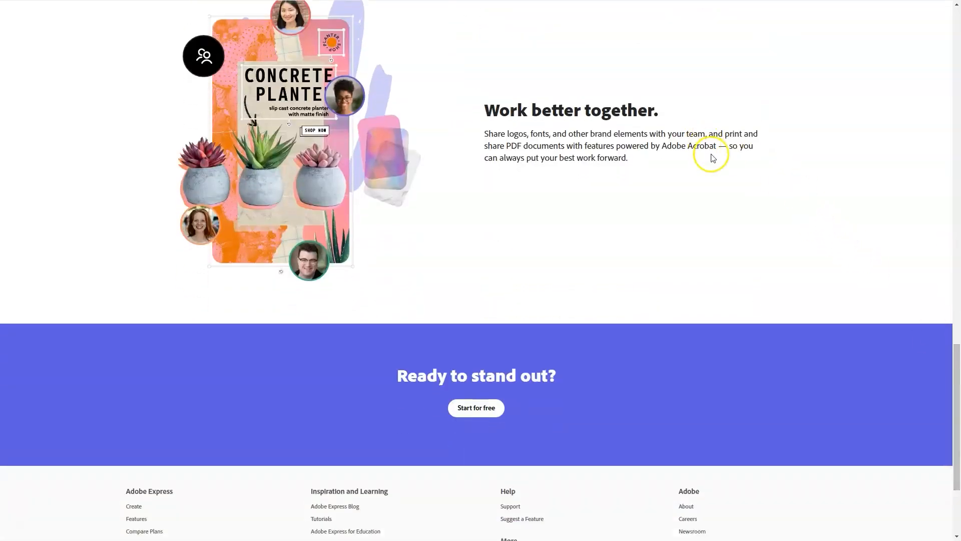
mouse_move(394, 397)
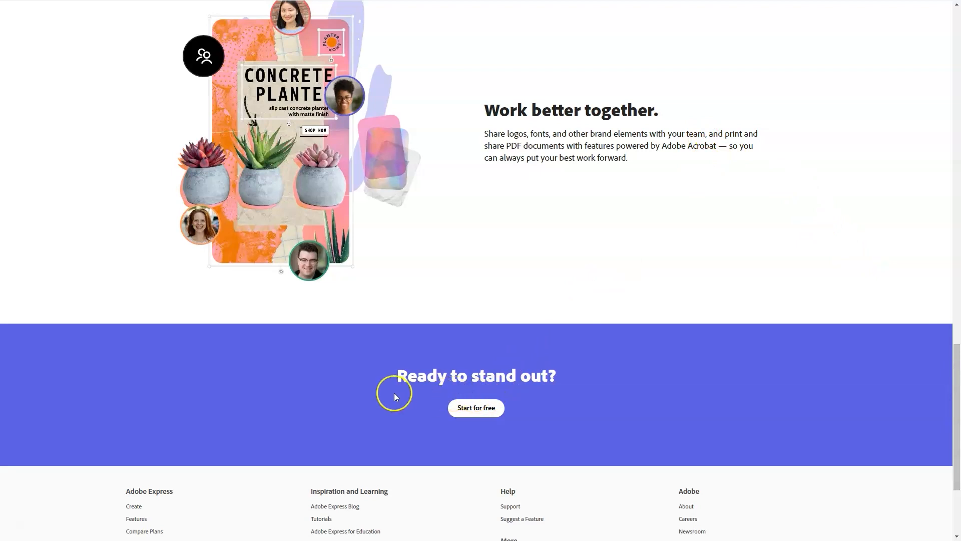
mouse_move(394, 395)
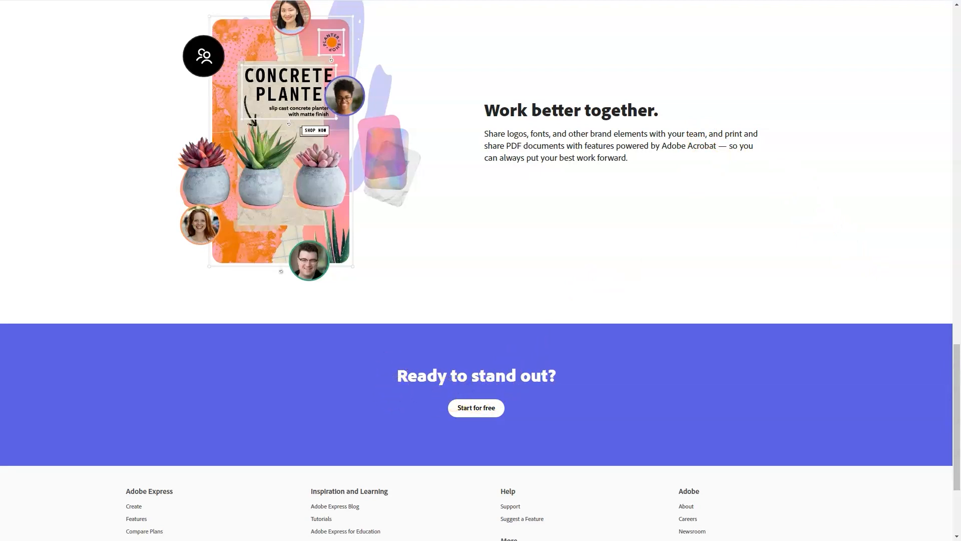
mouse_move(477, 408)
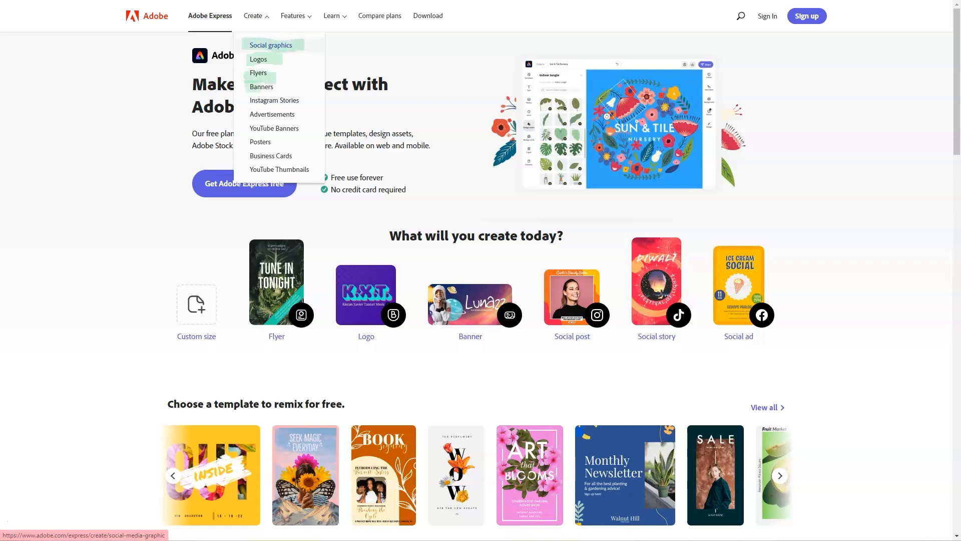
mouse_move(274, 100)
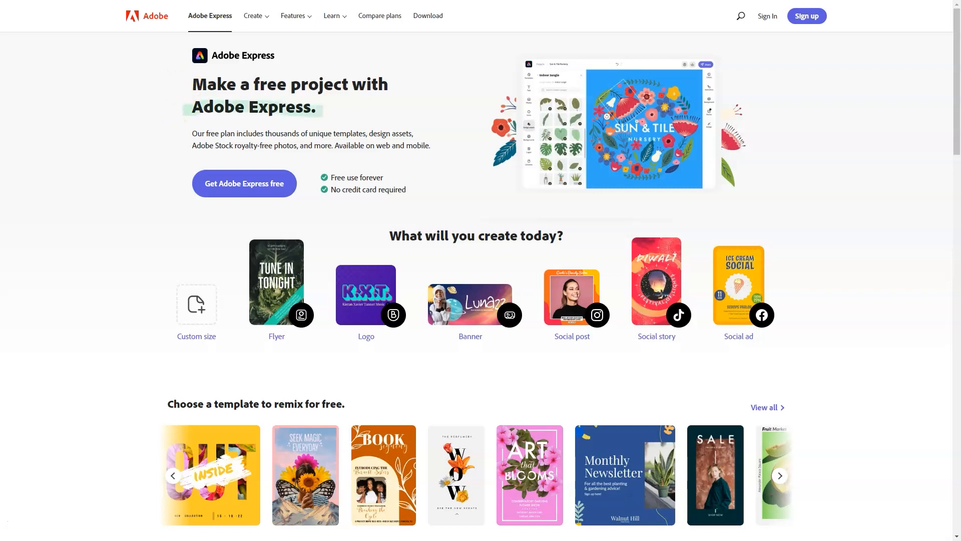
mouse_move(726, 288)
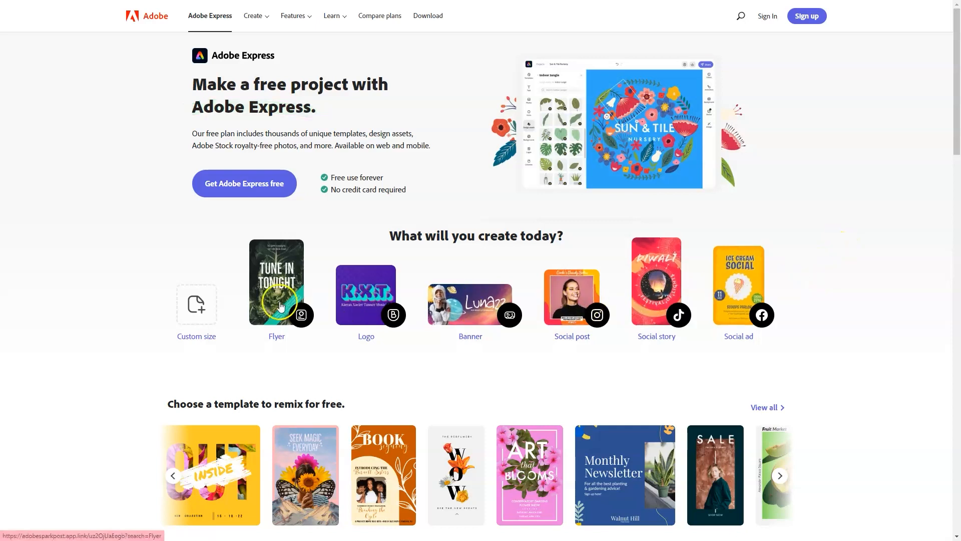
Reach the template carousel and advance it to show more designs
scroll(down, 3)
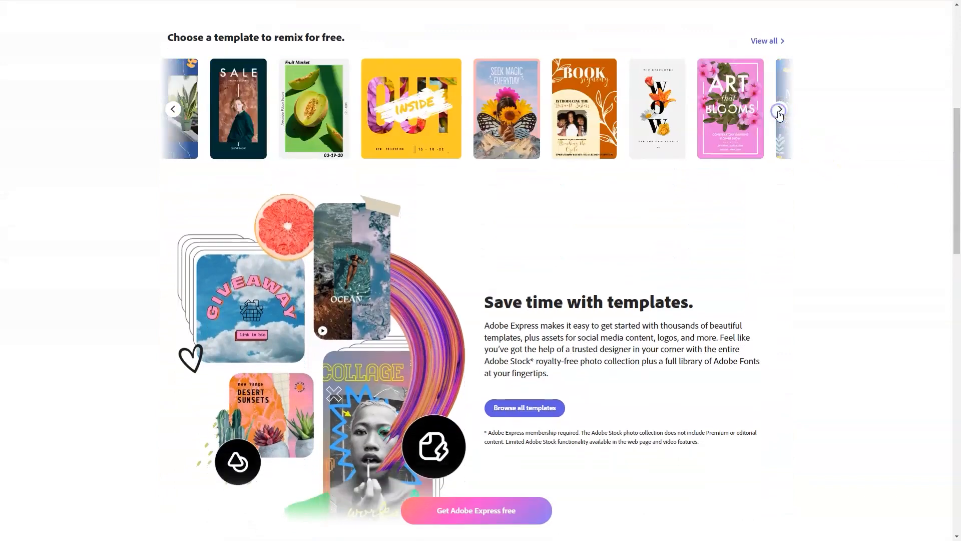
click(778, 110)
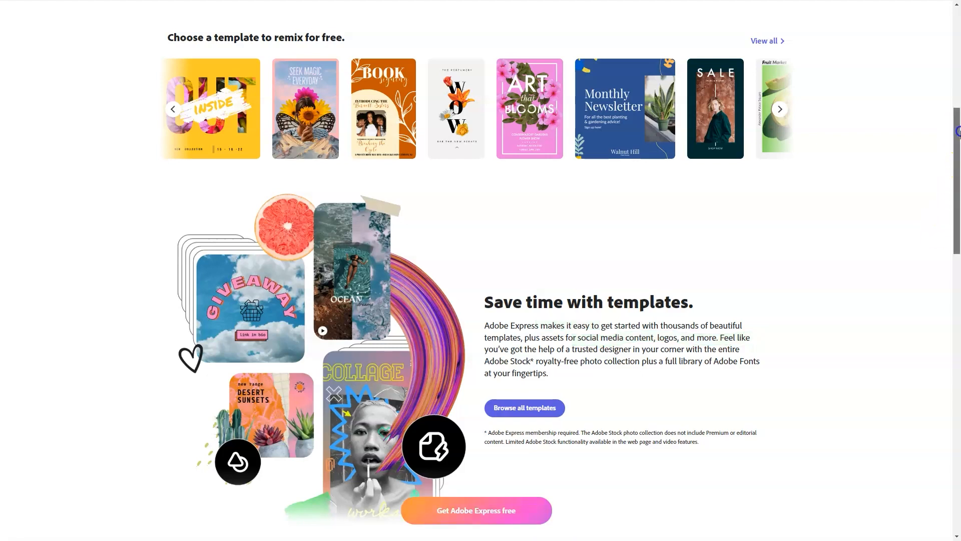
Continue through the feature sections down to the 'Ready to stand out?' banner and footer links
scroll(down, 3)
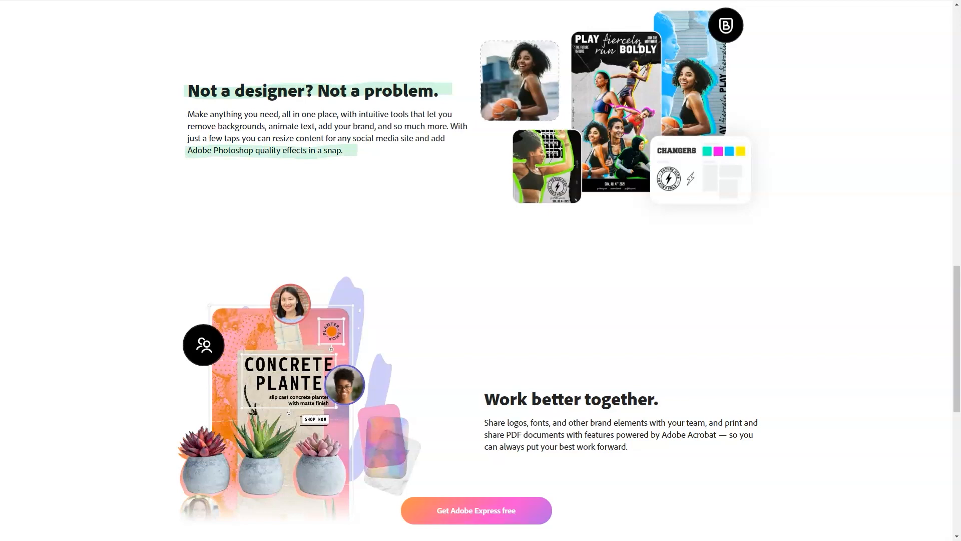
scroll(down, 3)
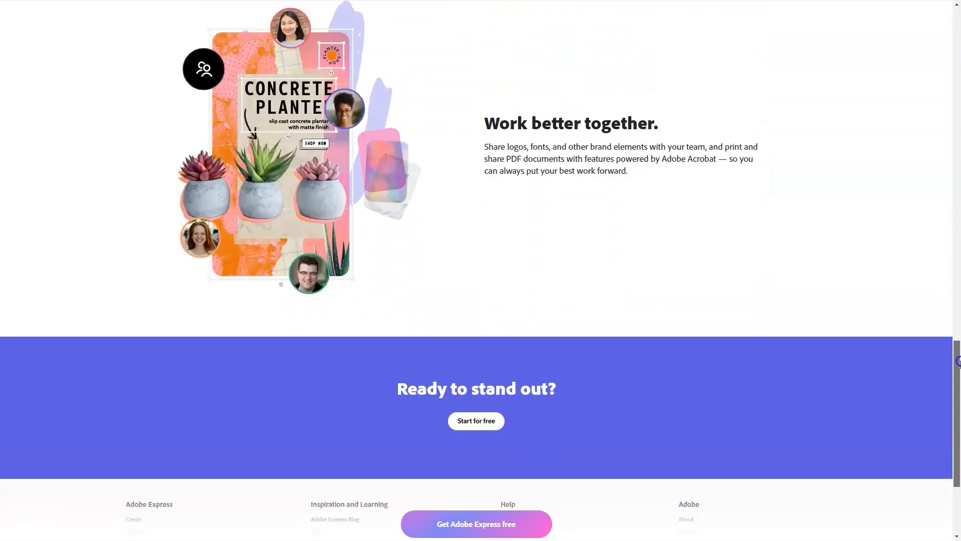
scroll(down, 3)
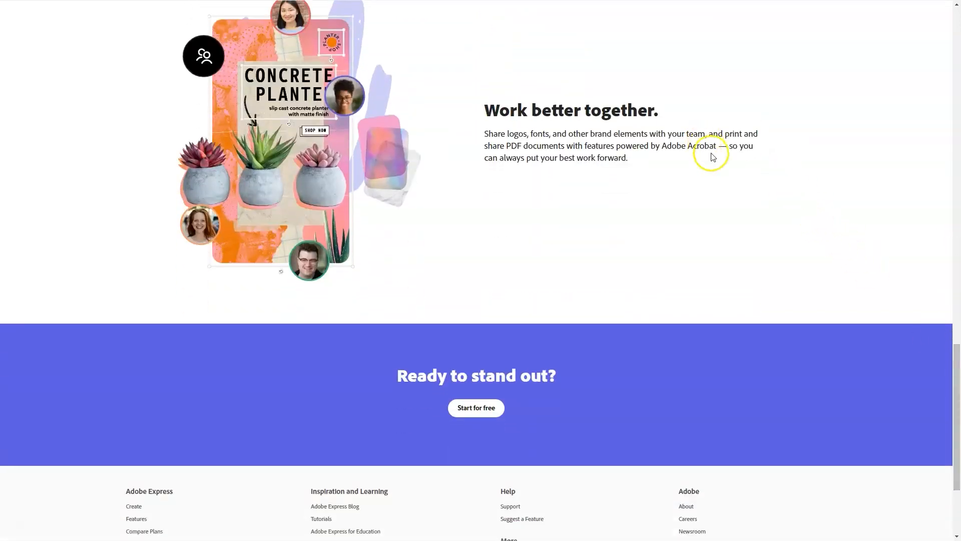
mouse_move(394, 396)
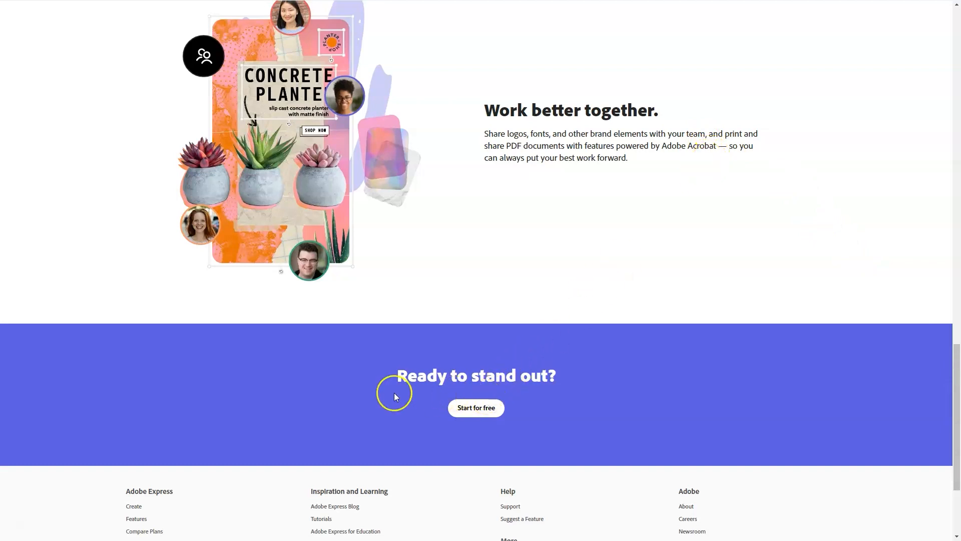